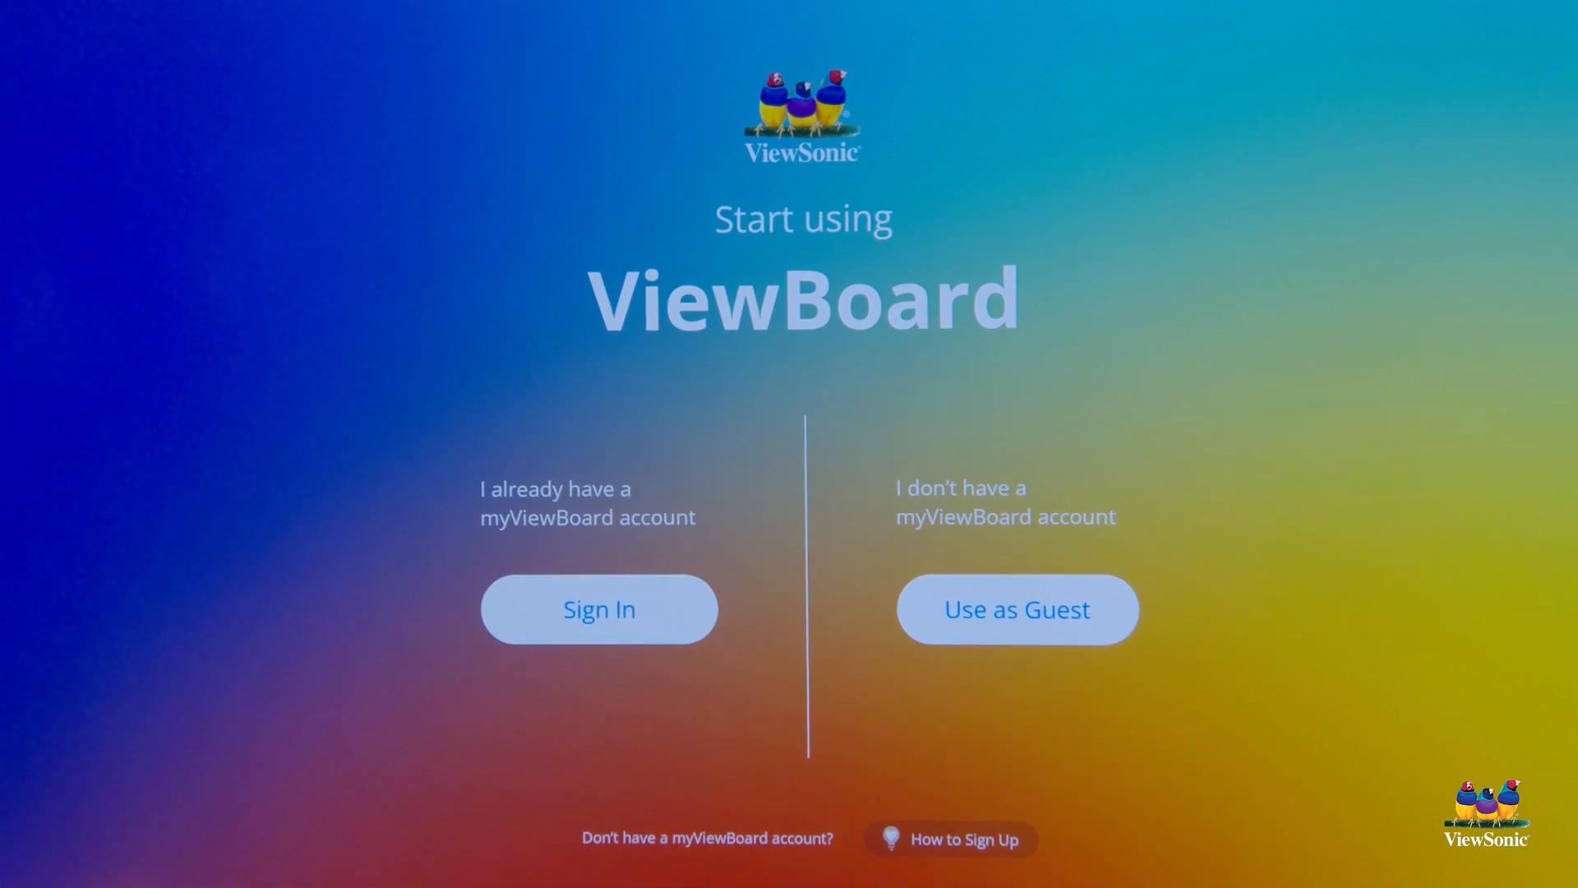
Step: Continue as a guest without signing in to a myViewBoard account
click(598, 608)
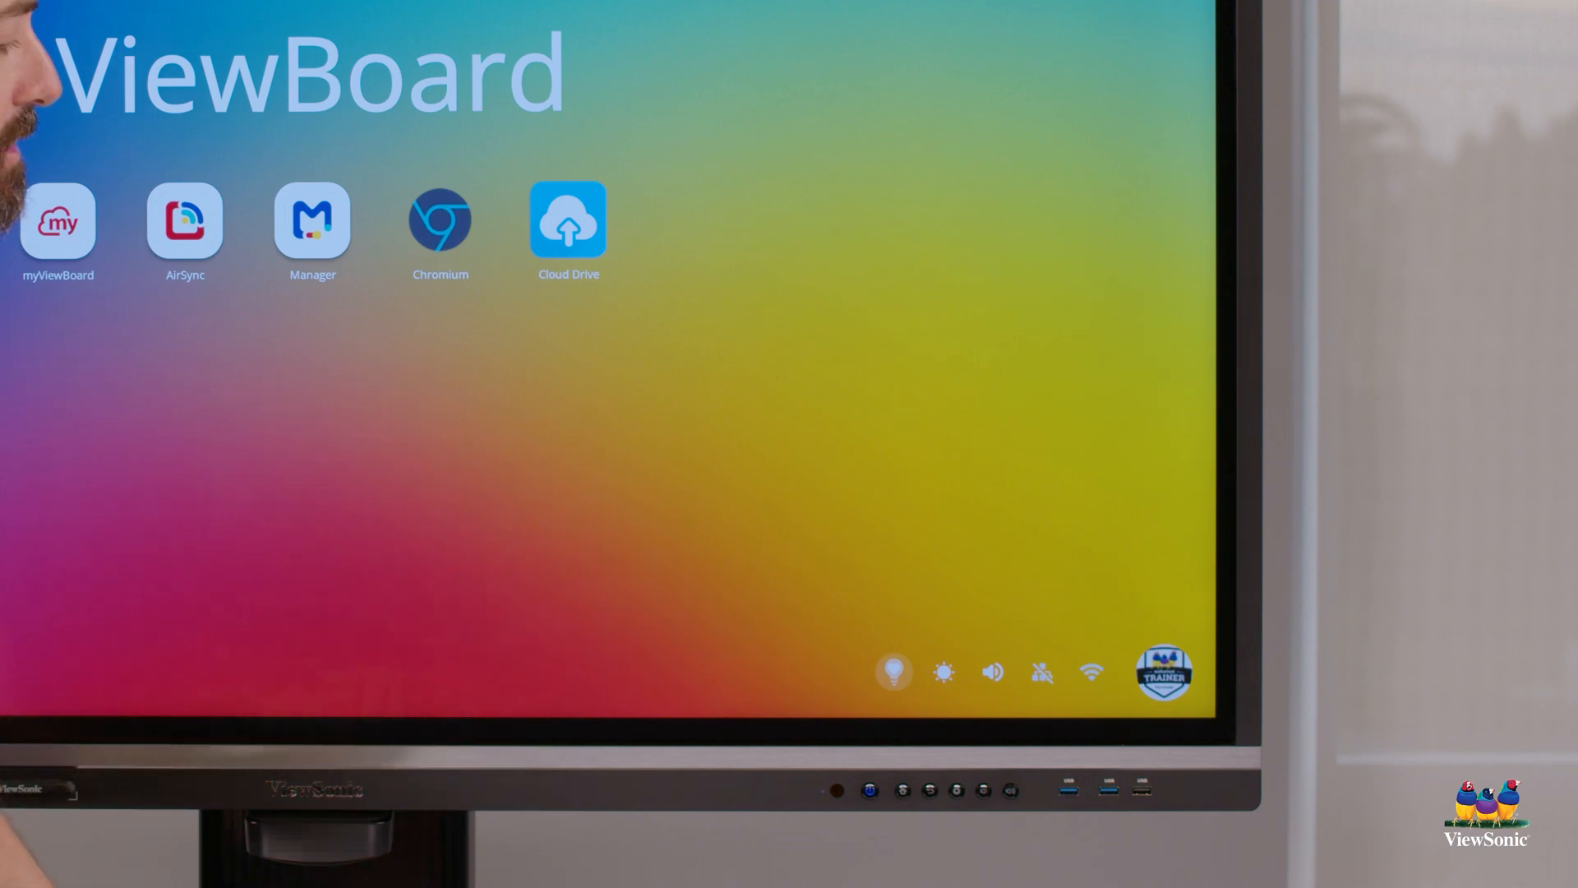
Step: Raise the speaker volume with the slider, adjust screen brightness, then bring up the QR get-started guide
click(991, 670)
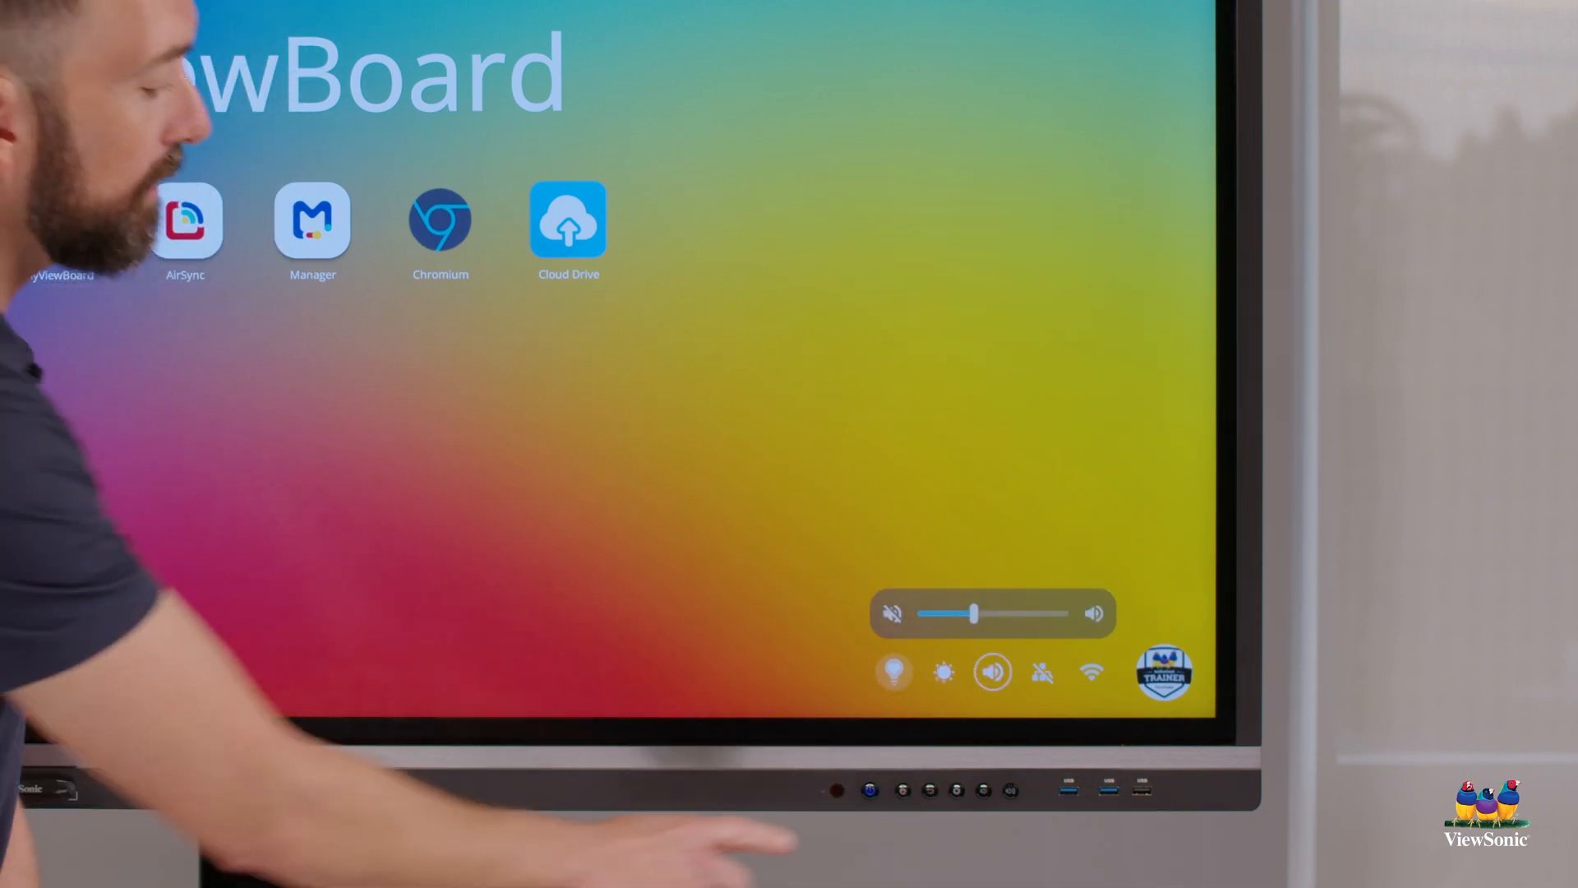
drag(971, 614, 1025, 613)
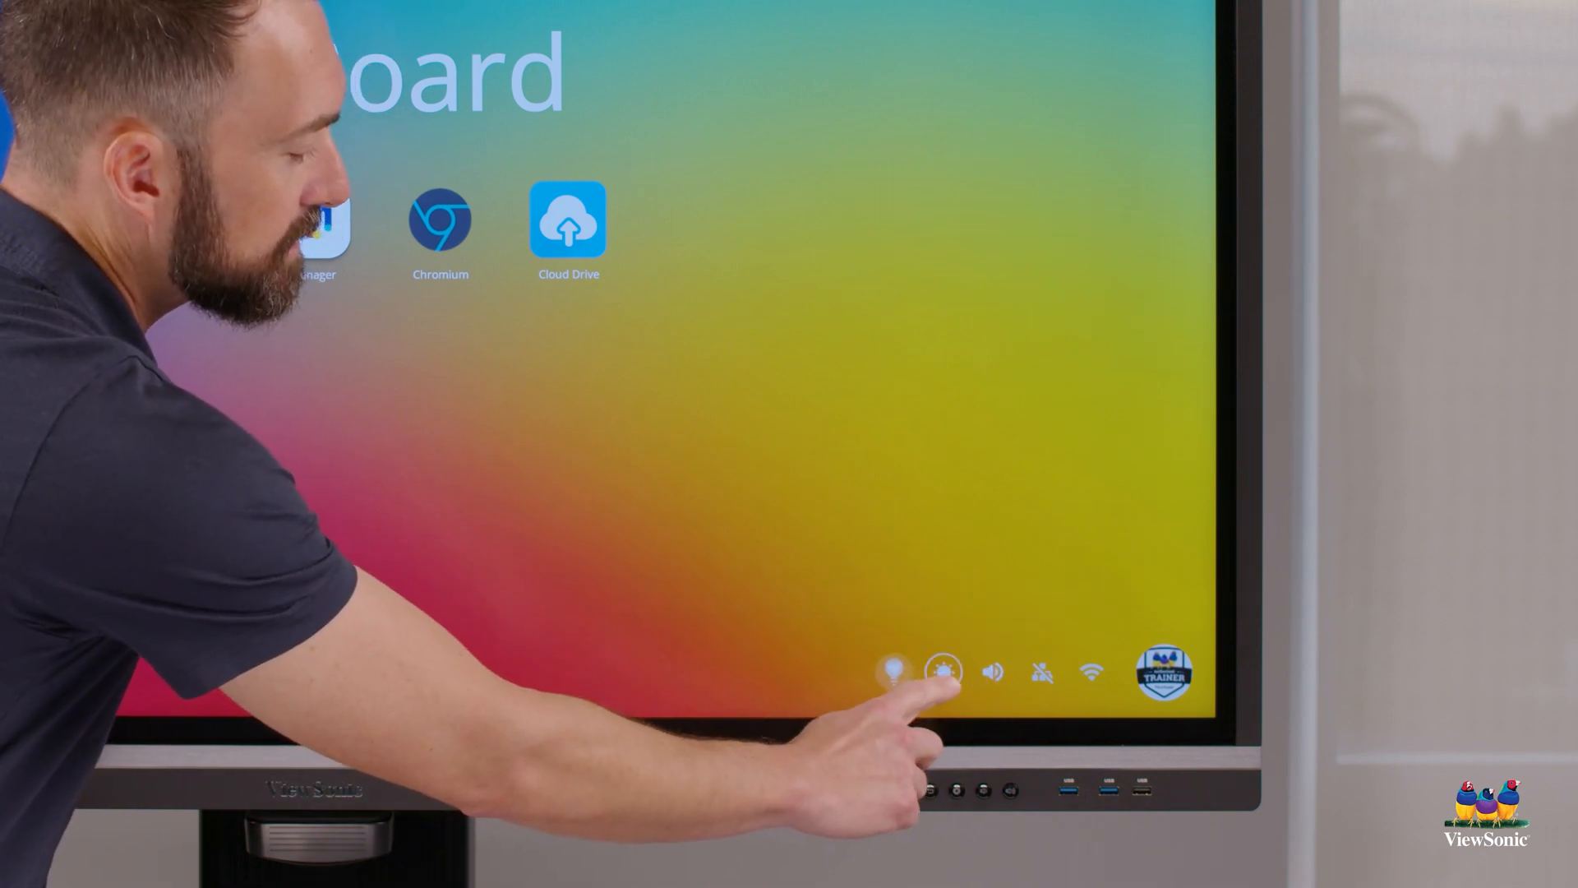
click(942, 671)
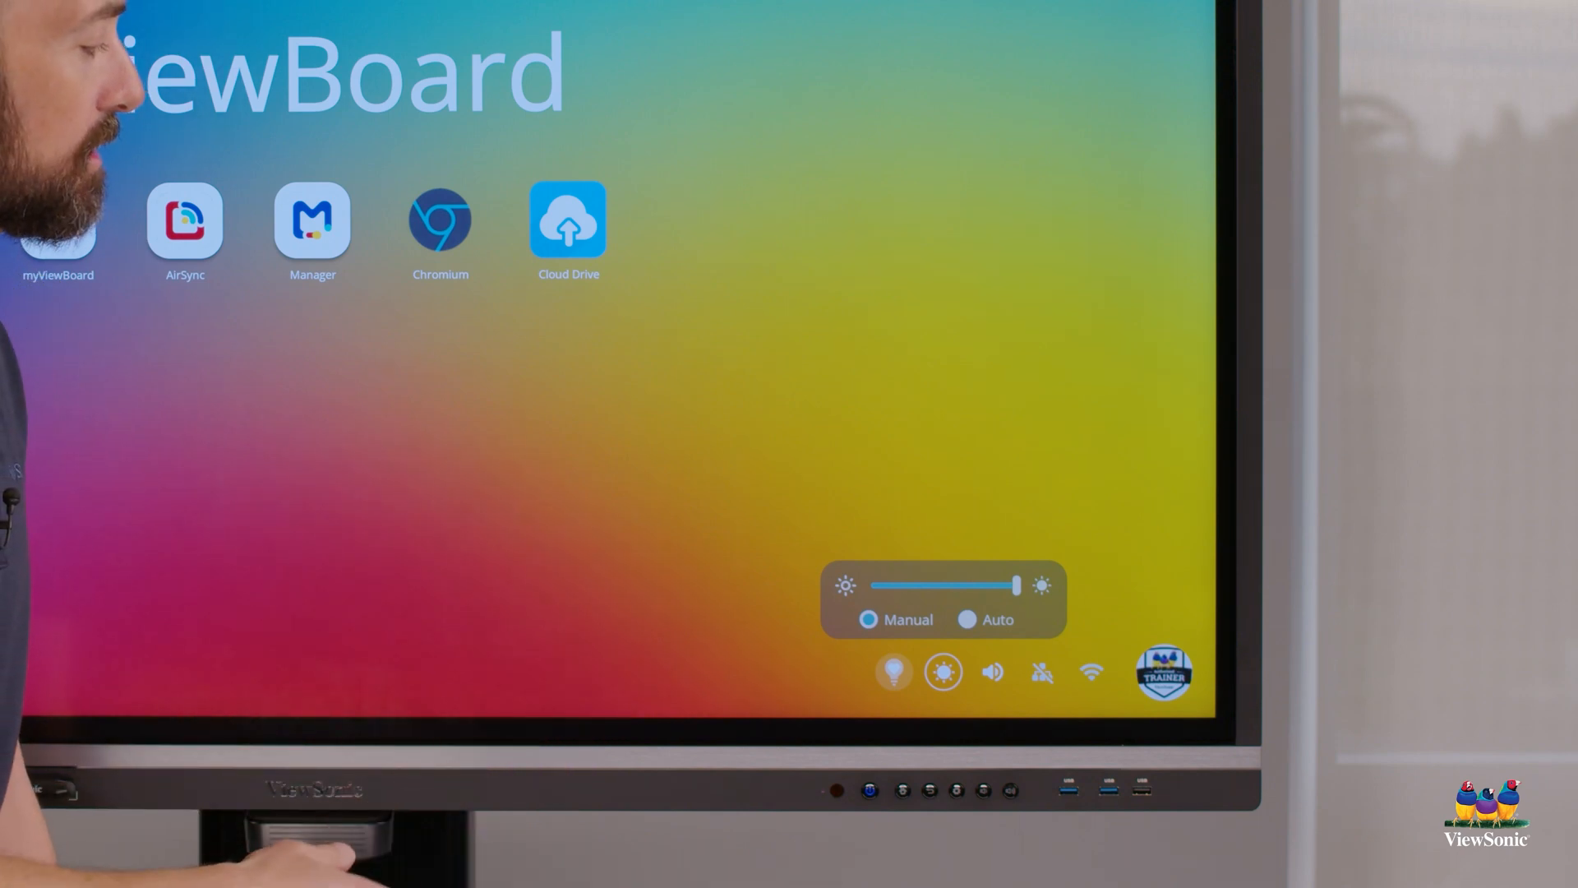
click(893, 671)
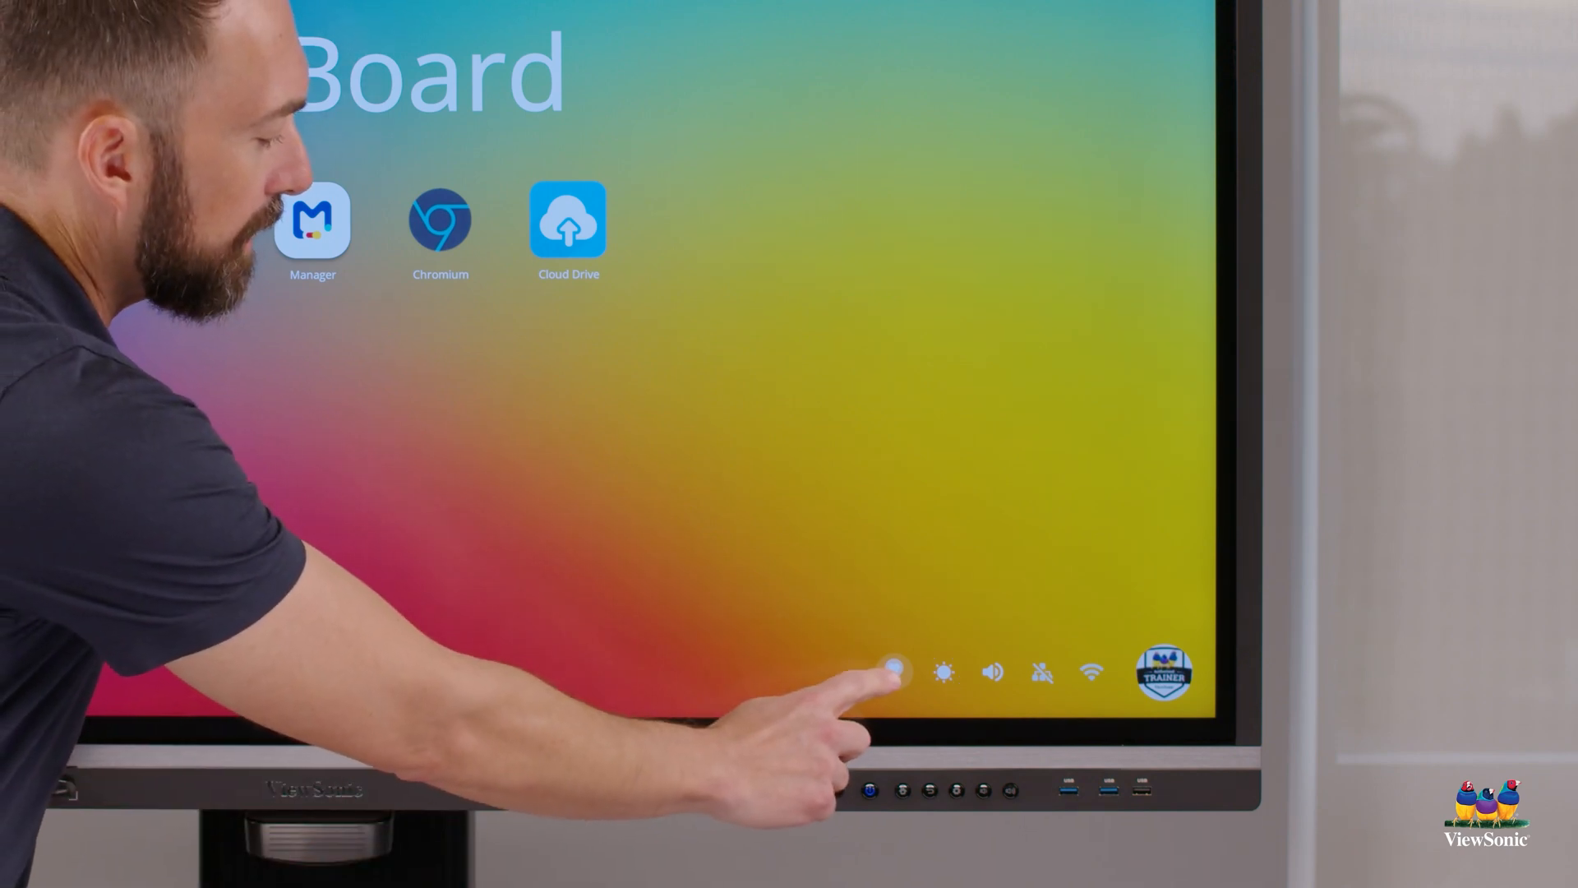
click(893, 671)
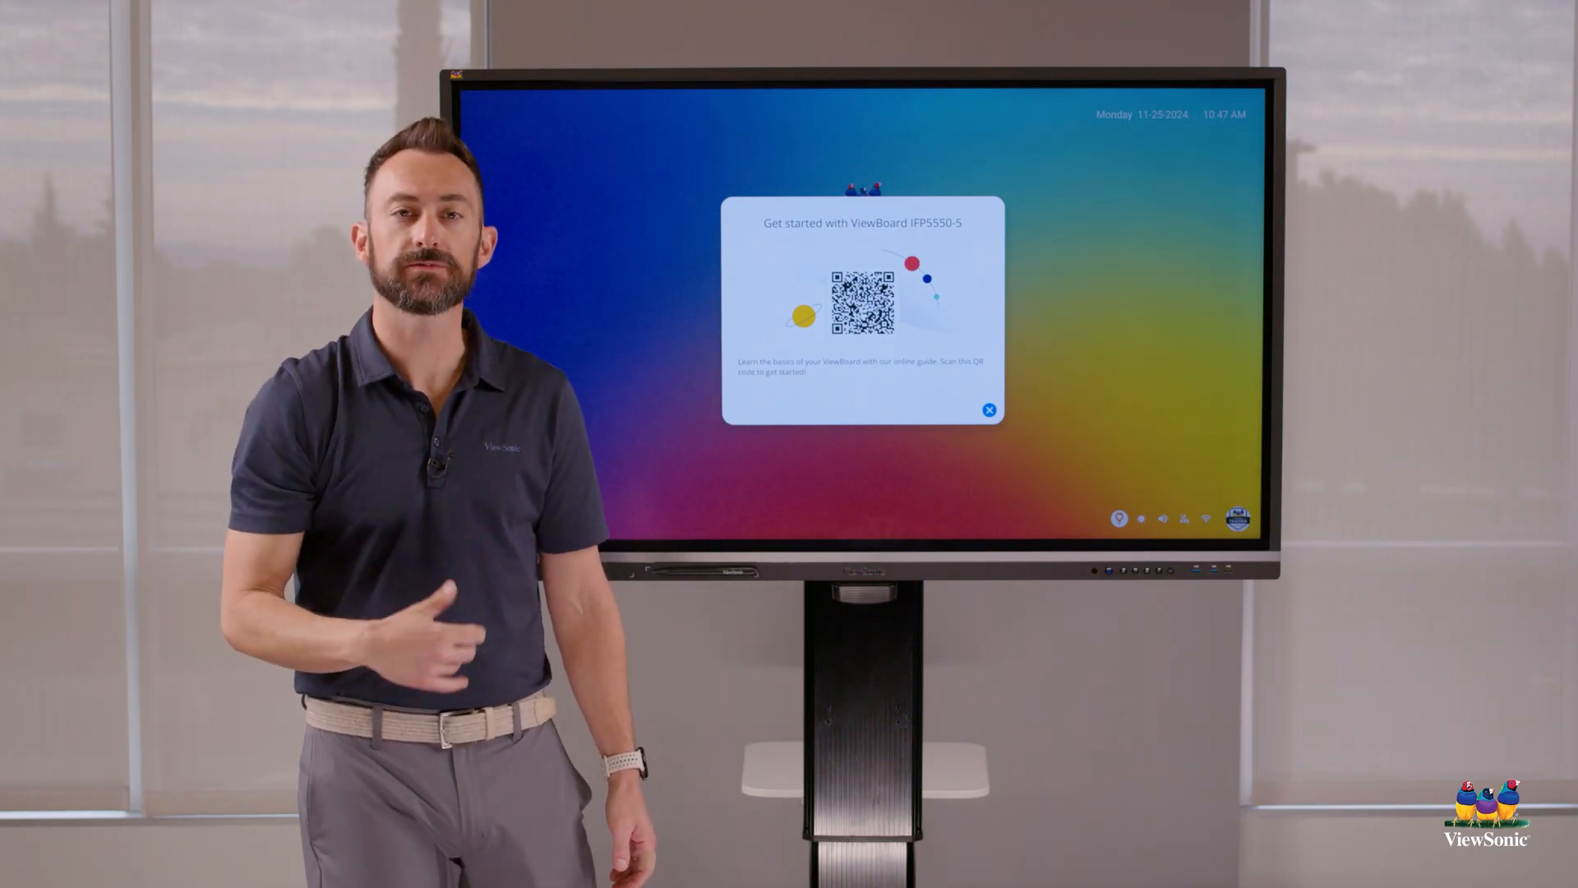
Step: Close the Get started with ViewBoard card to return to the home screen
click(988, 410)
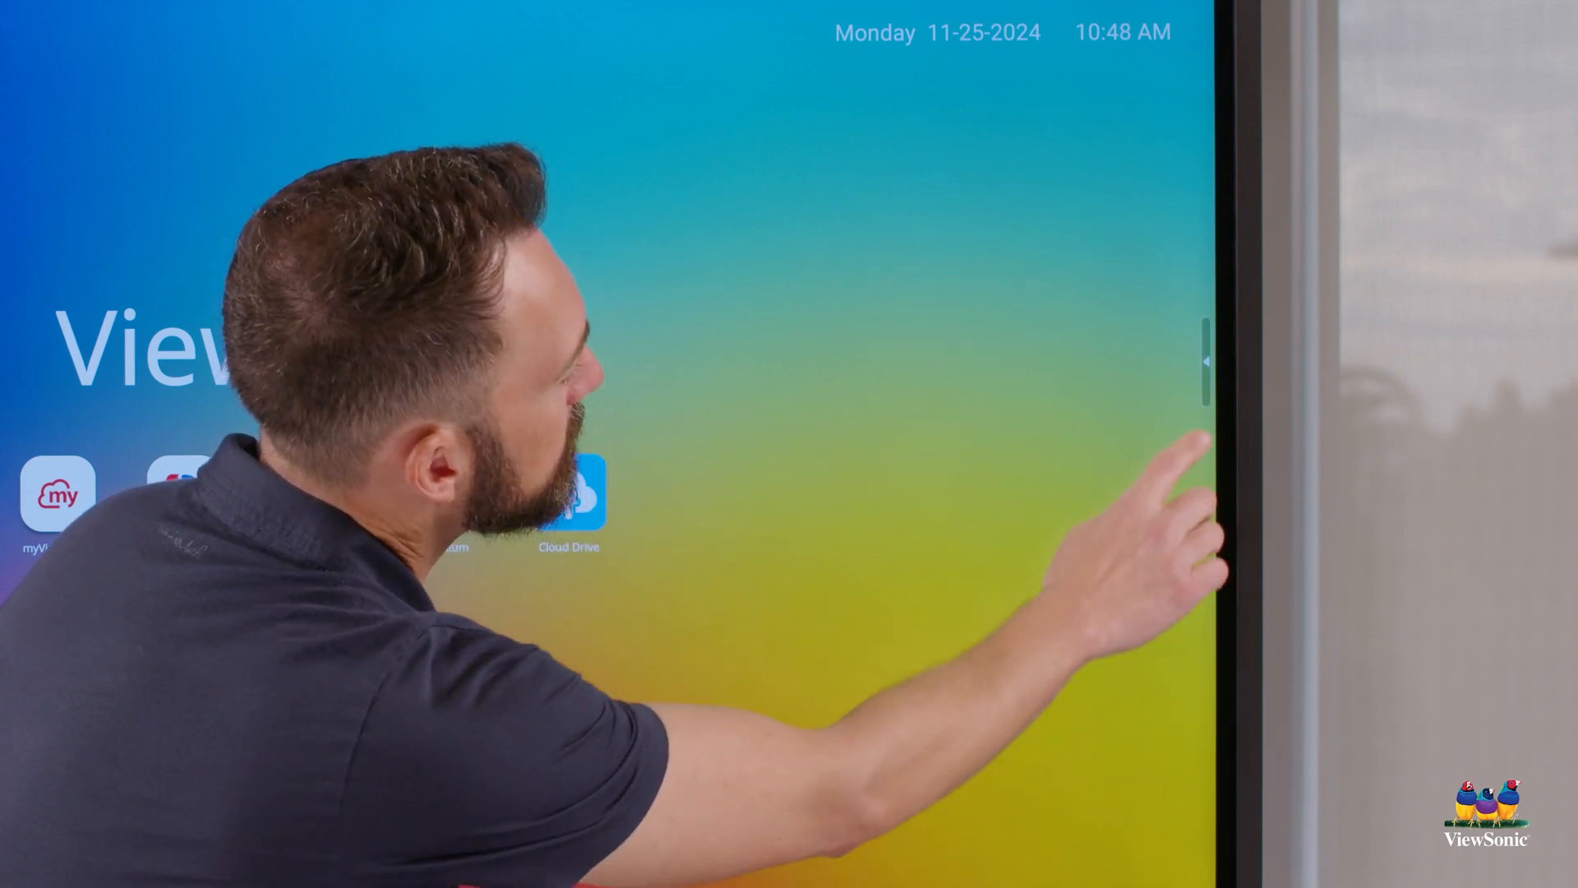
Step: Expand the right-edge side toolbar showing back, home, recent apps and tools shortcuts
click(1205, 360)
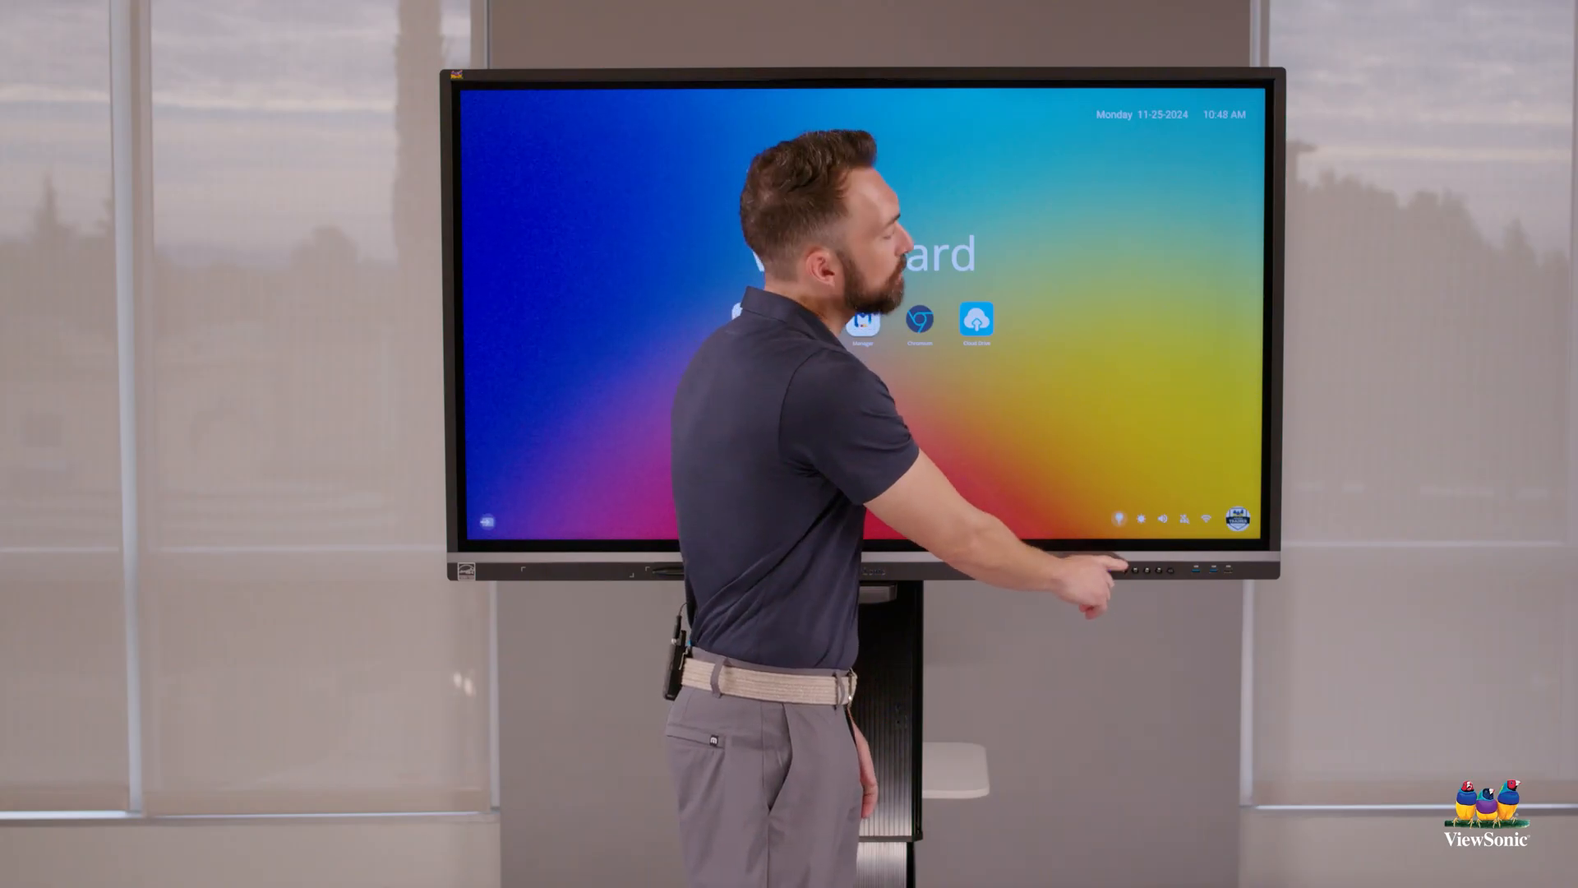
click(1118, 569)
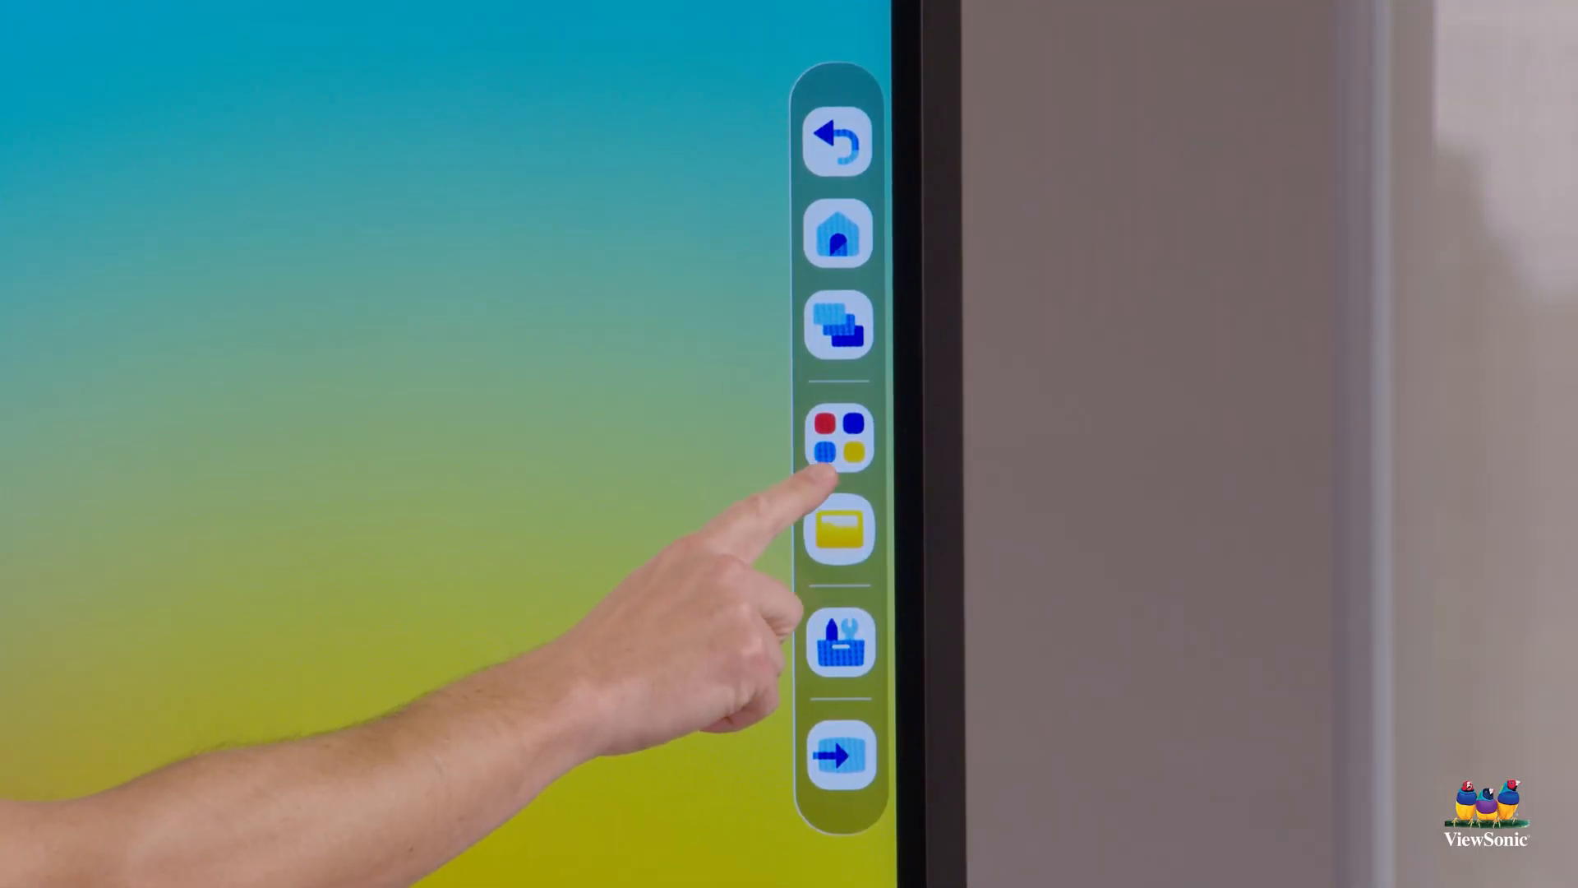
Step: Go to the all-apps grid from the side toolbar and return to the home screen shortcuts
click(837, 435)
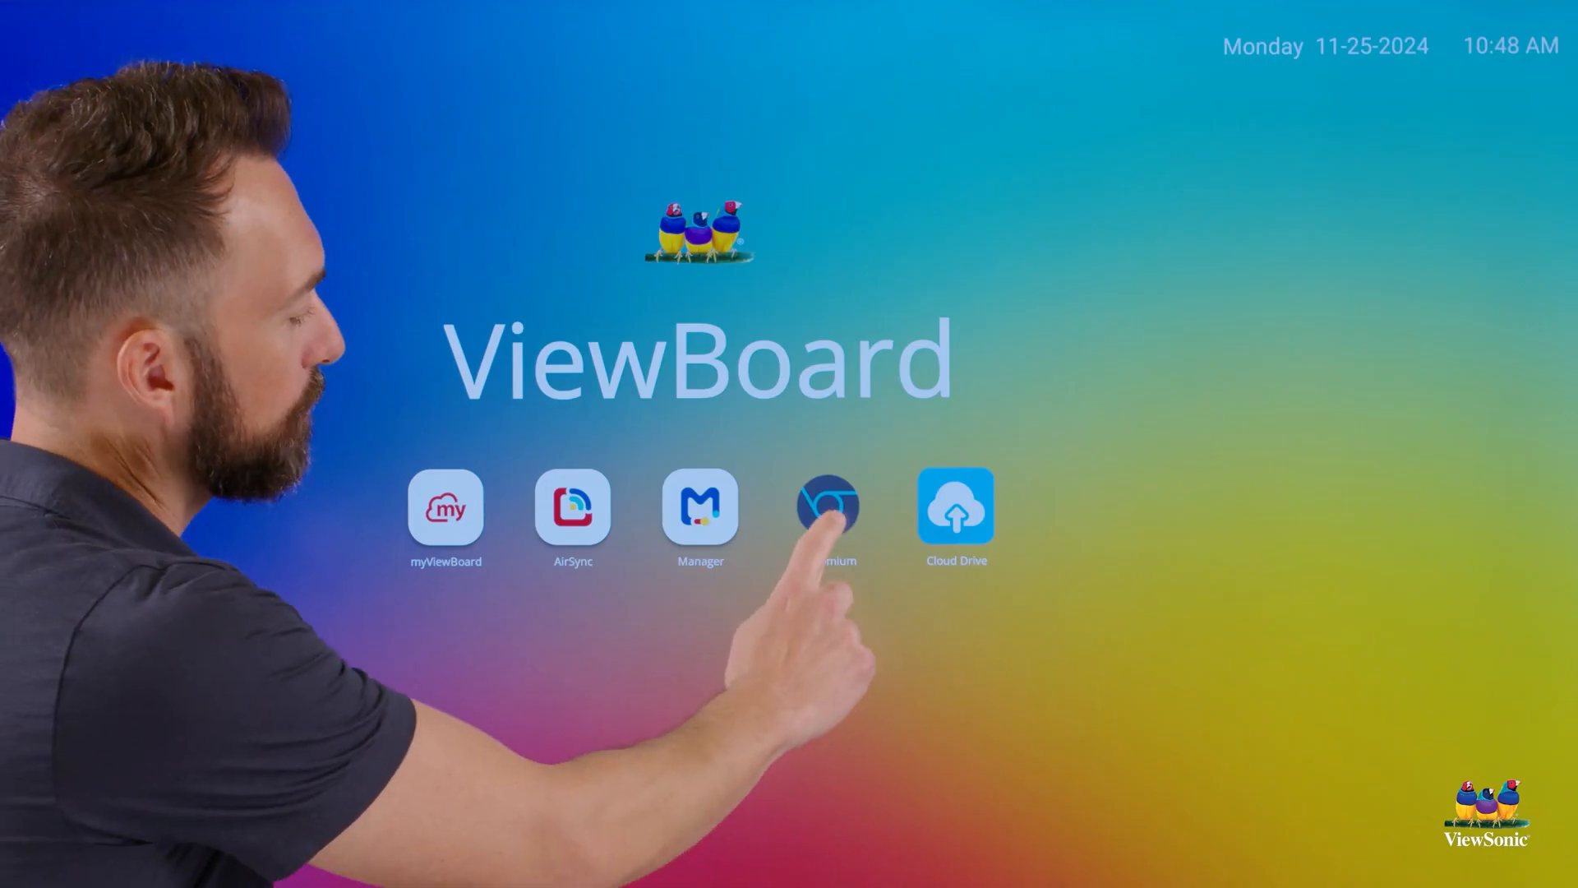
Step: Launch Chromium, search Google for 'phet' and choose the PhET Simulations result
click(827, 505)
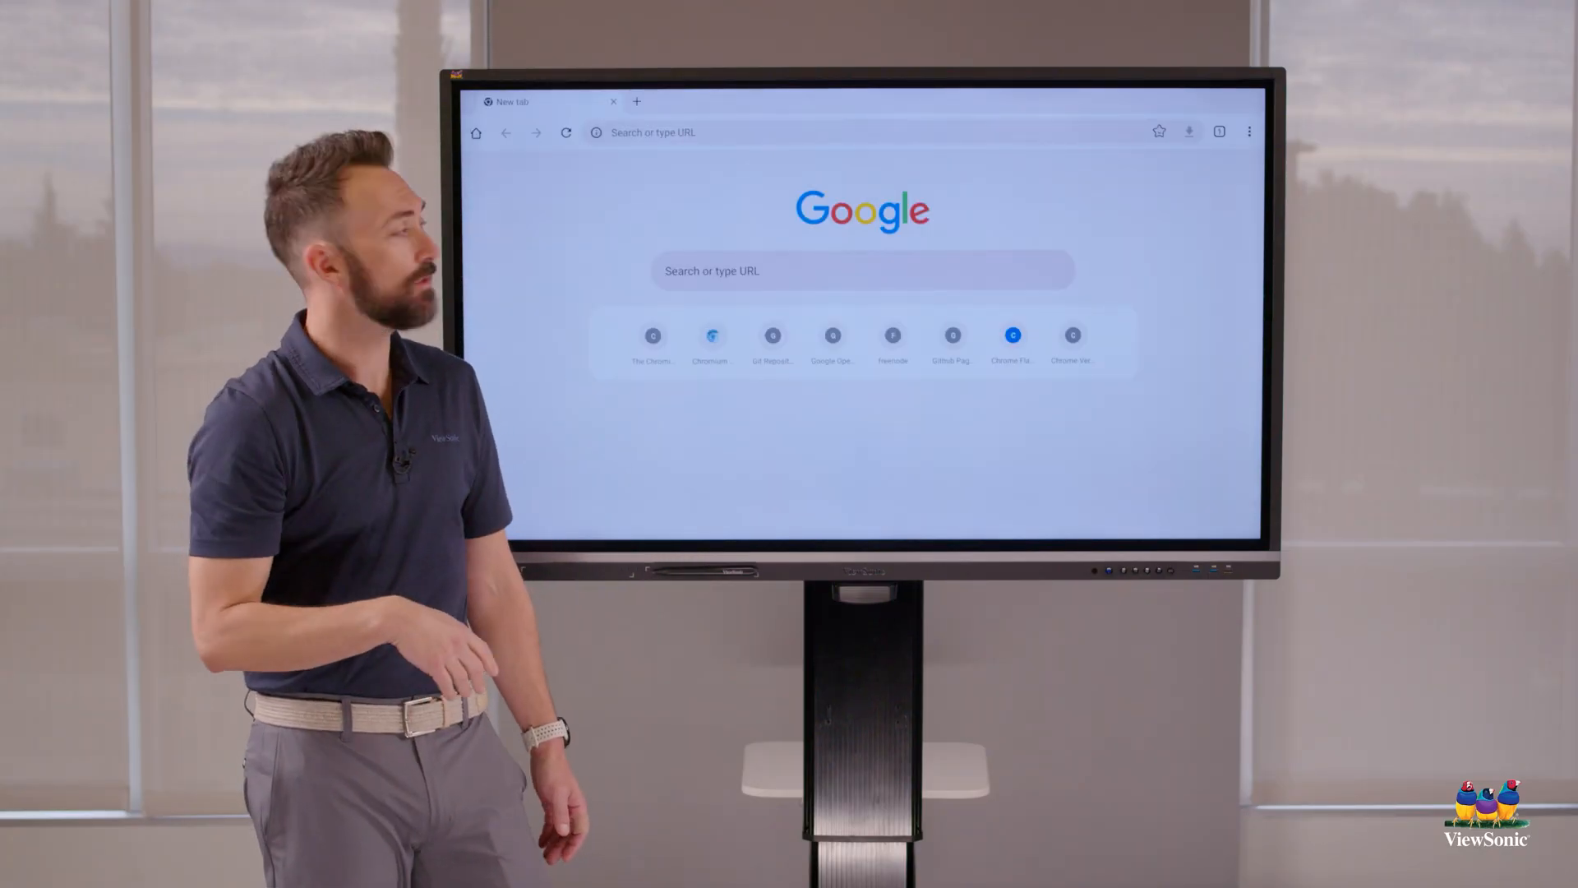
click(860, 131)
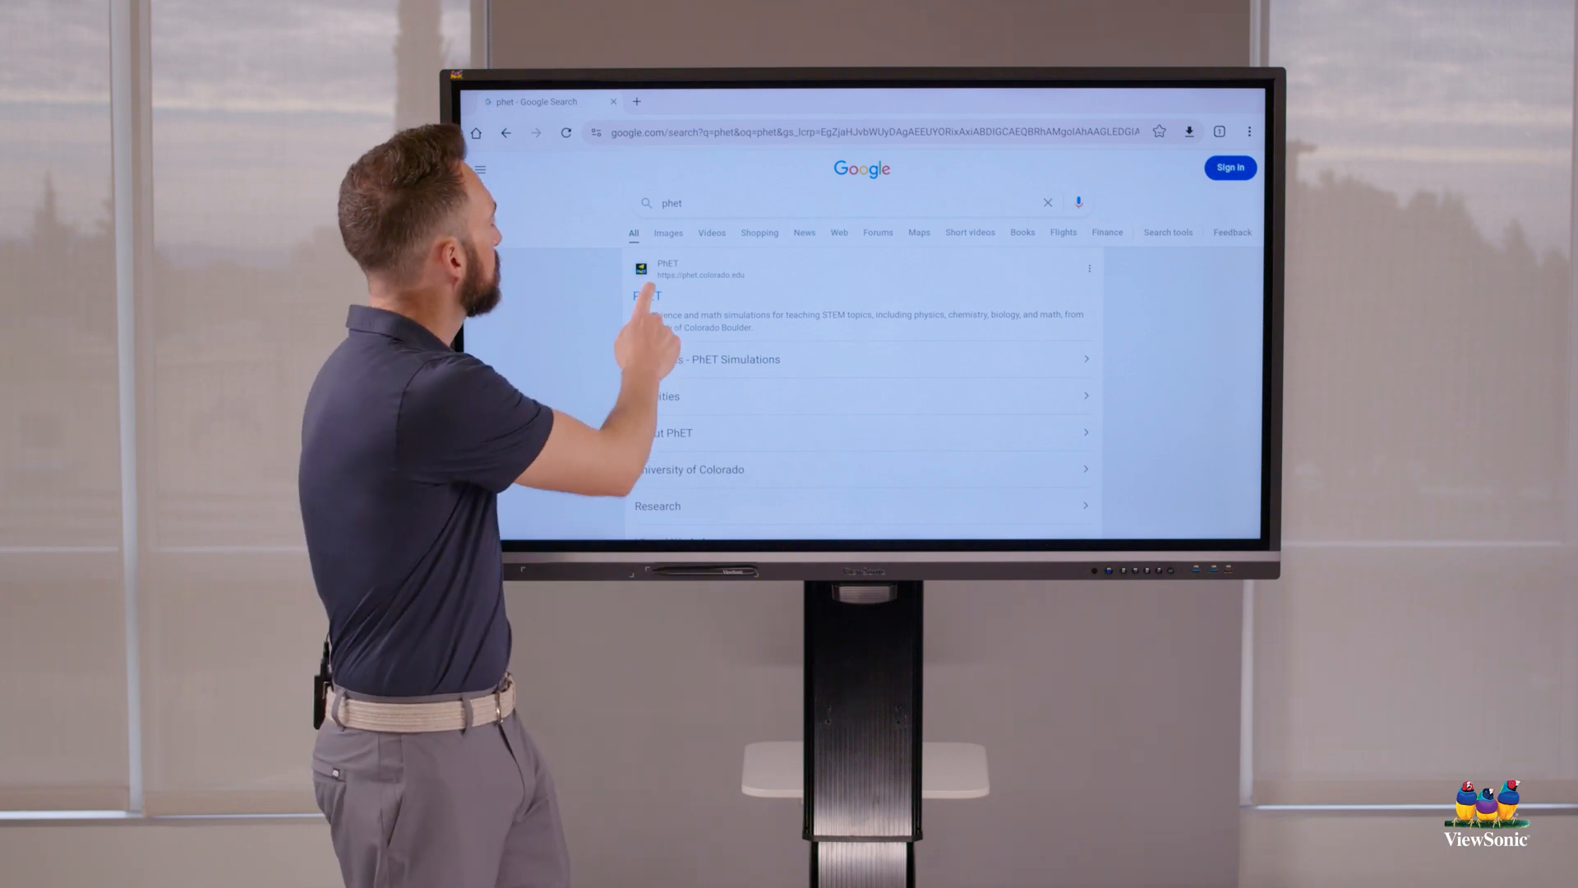
click(667, 268)
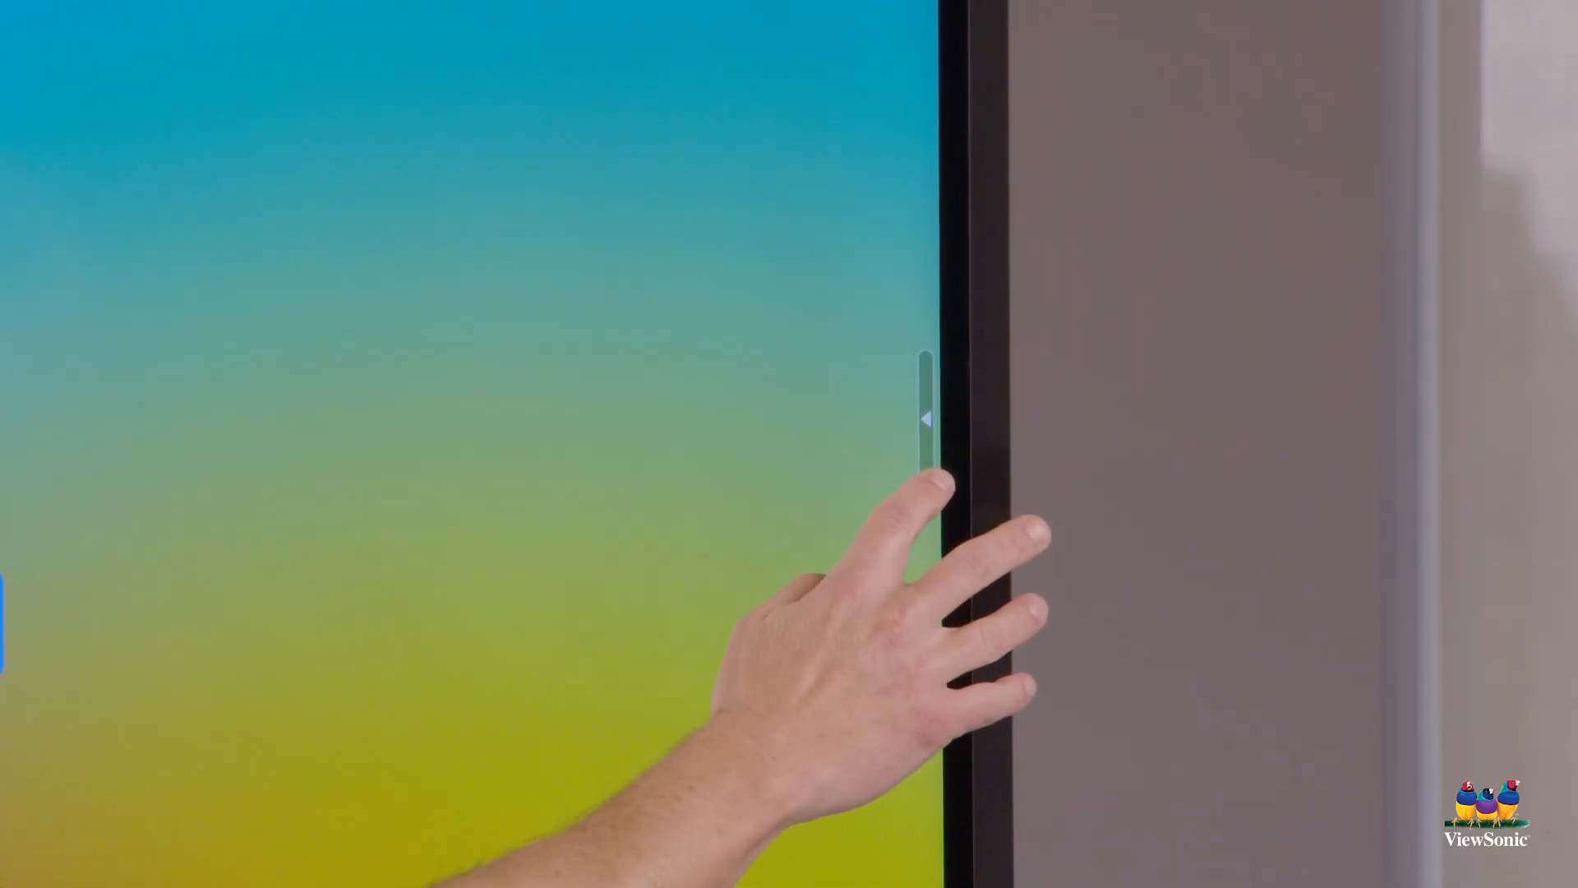
Step: Return home from the browser and expand the right-edge side toolbar again
click(924, 418)
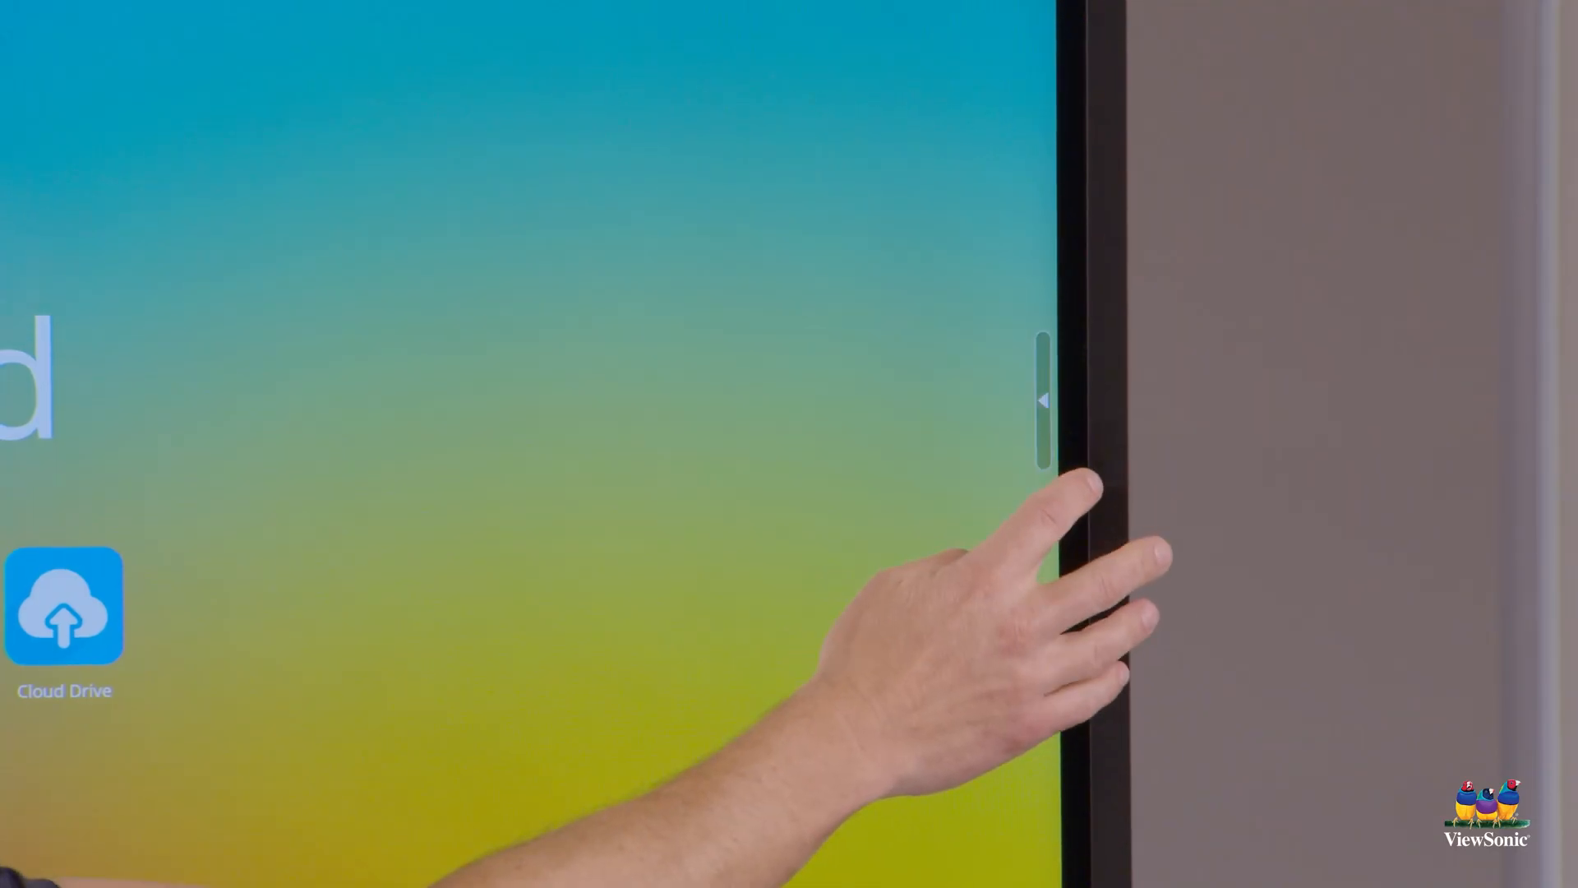
click(1041, 399)
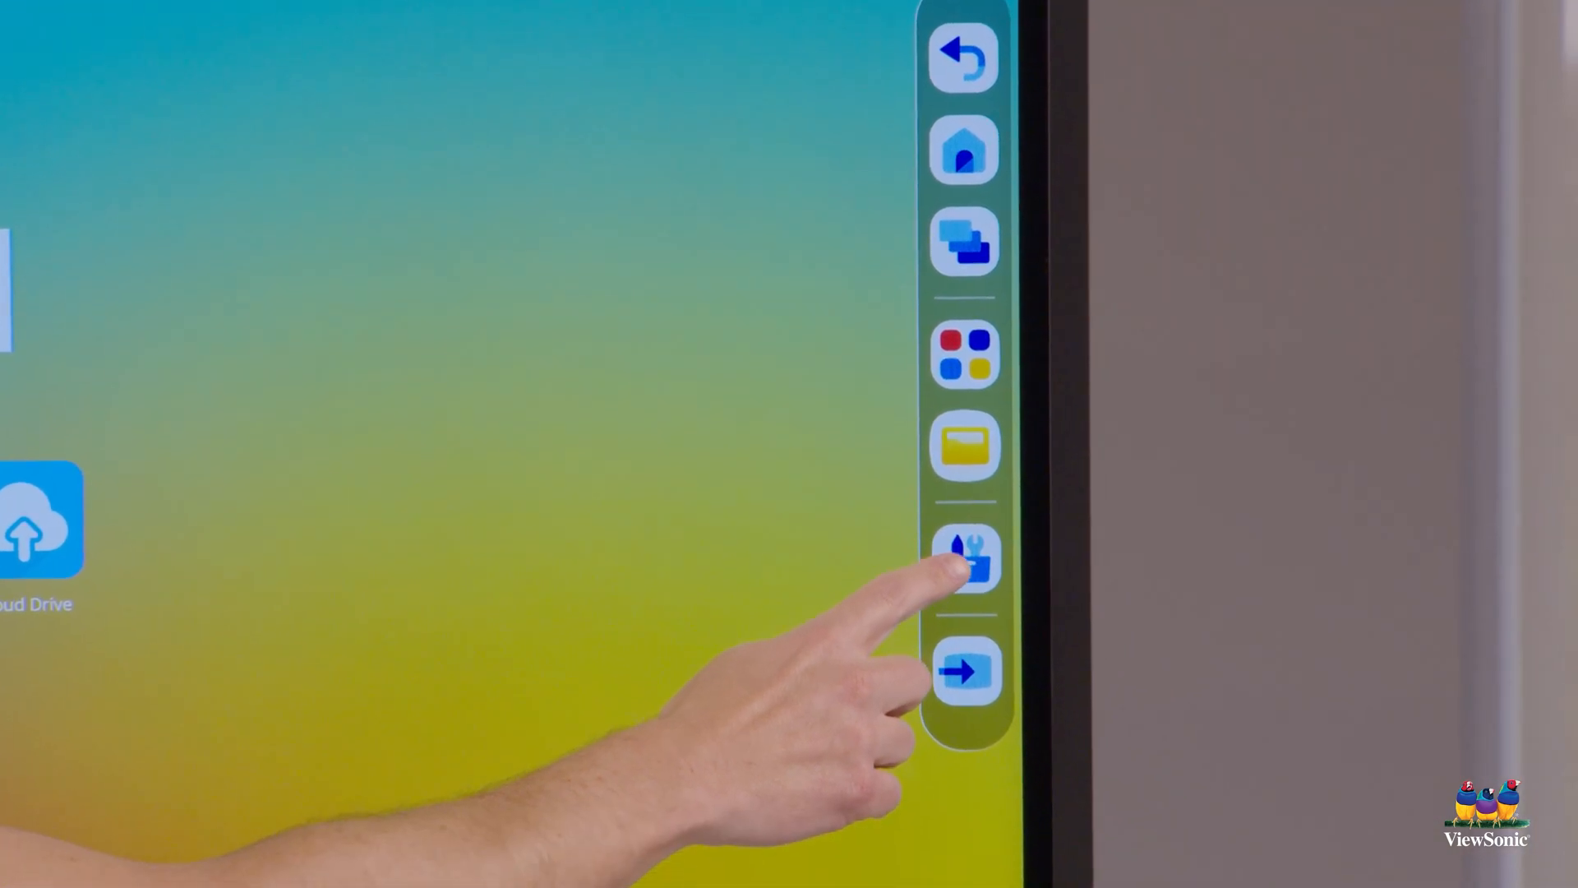
Step: Start a one-minute countdown from the built-in tools and minimize it to a compact readout on the home screen
click(964, 559)
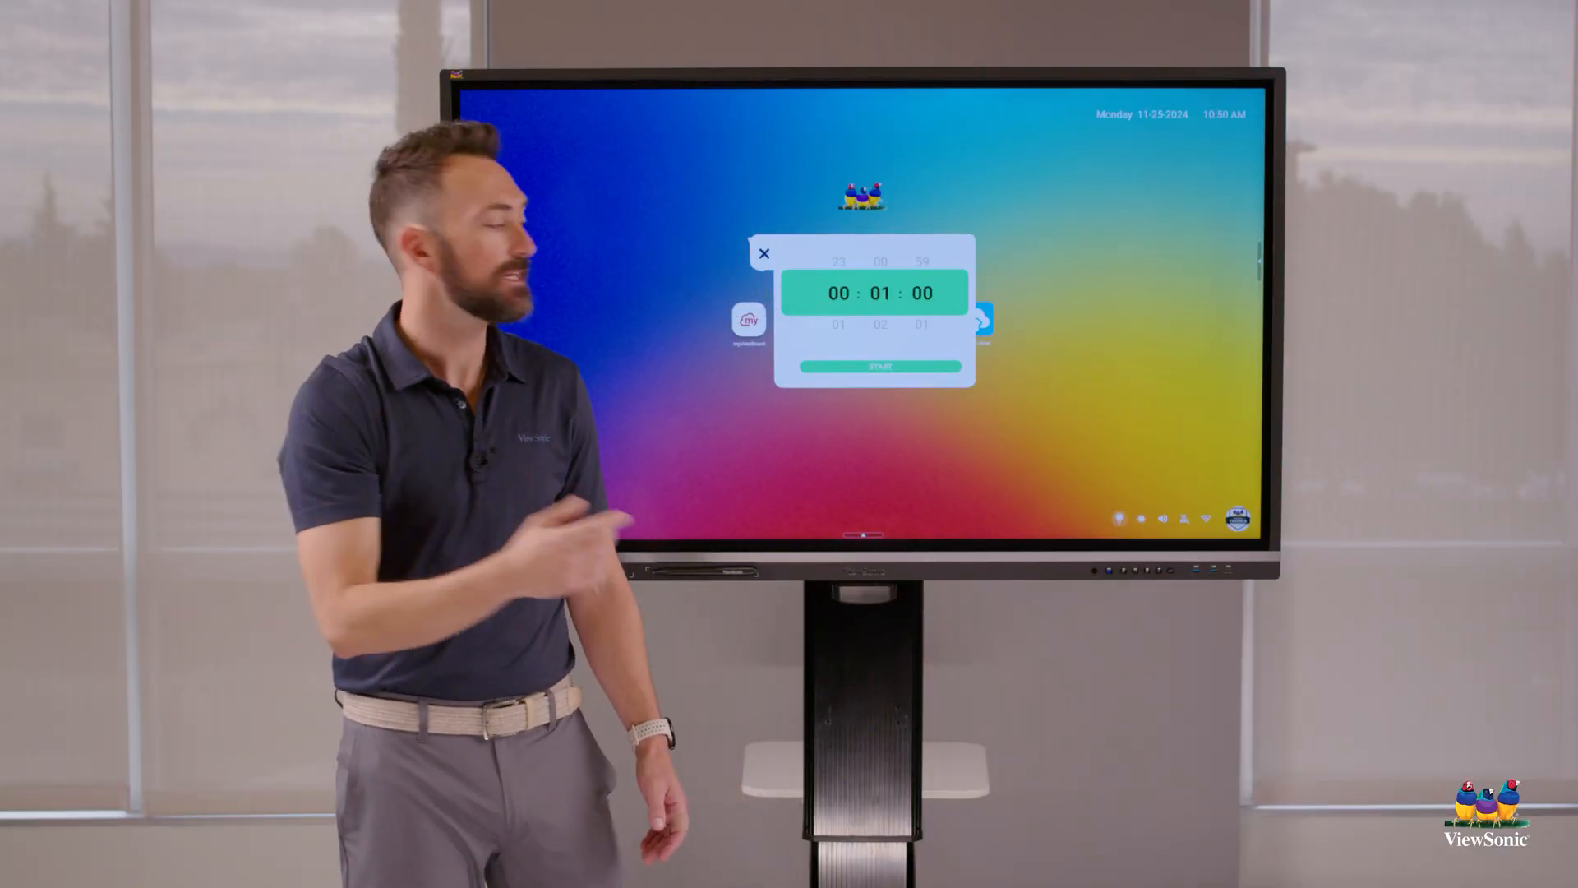
click(878, 367)
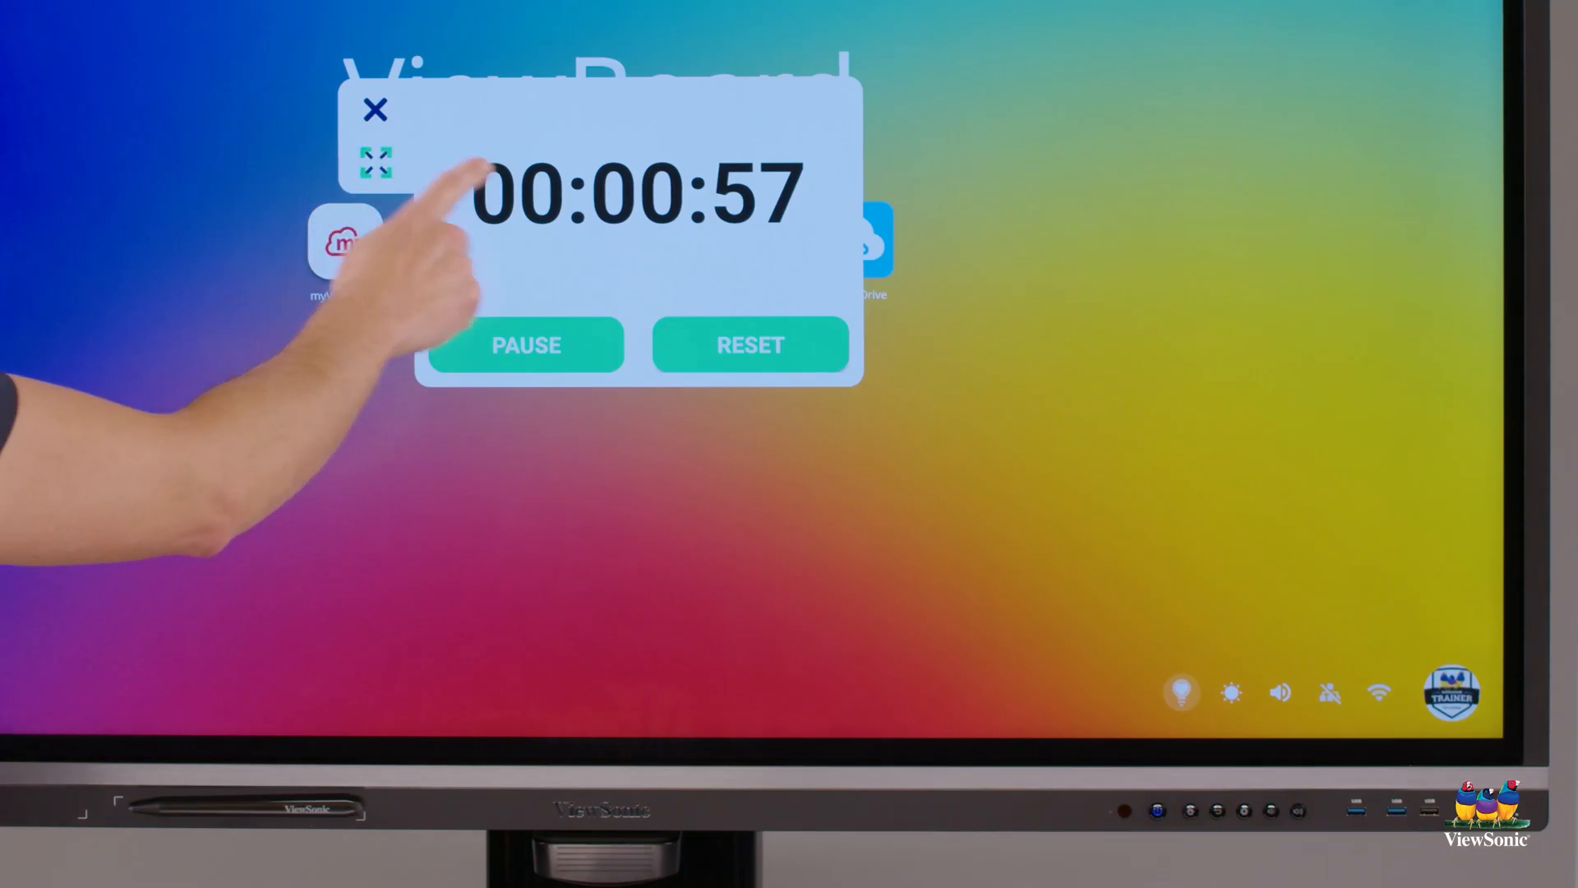
click(375, 161)
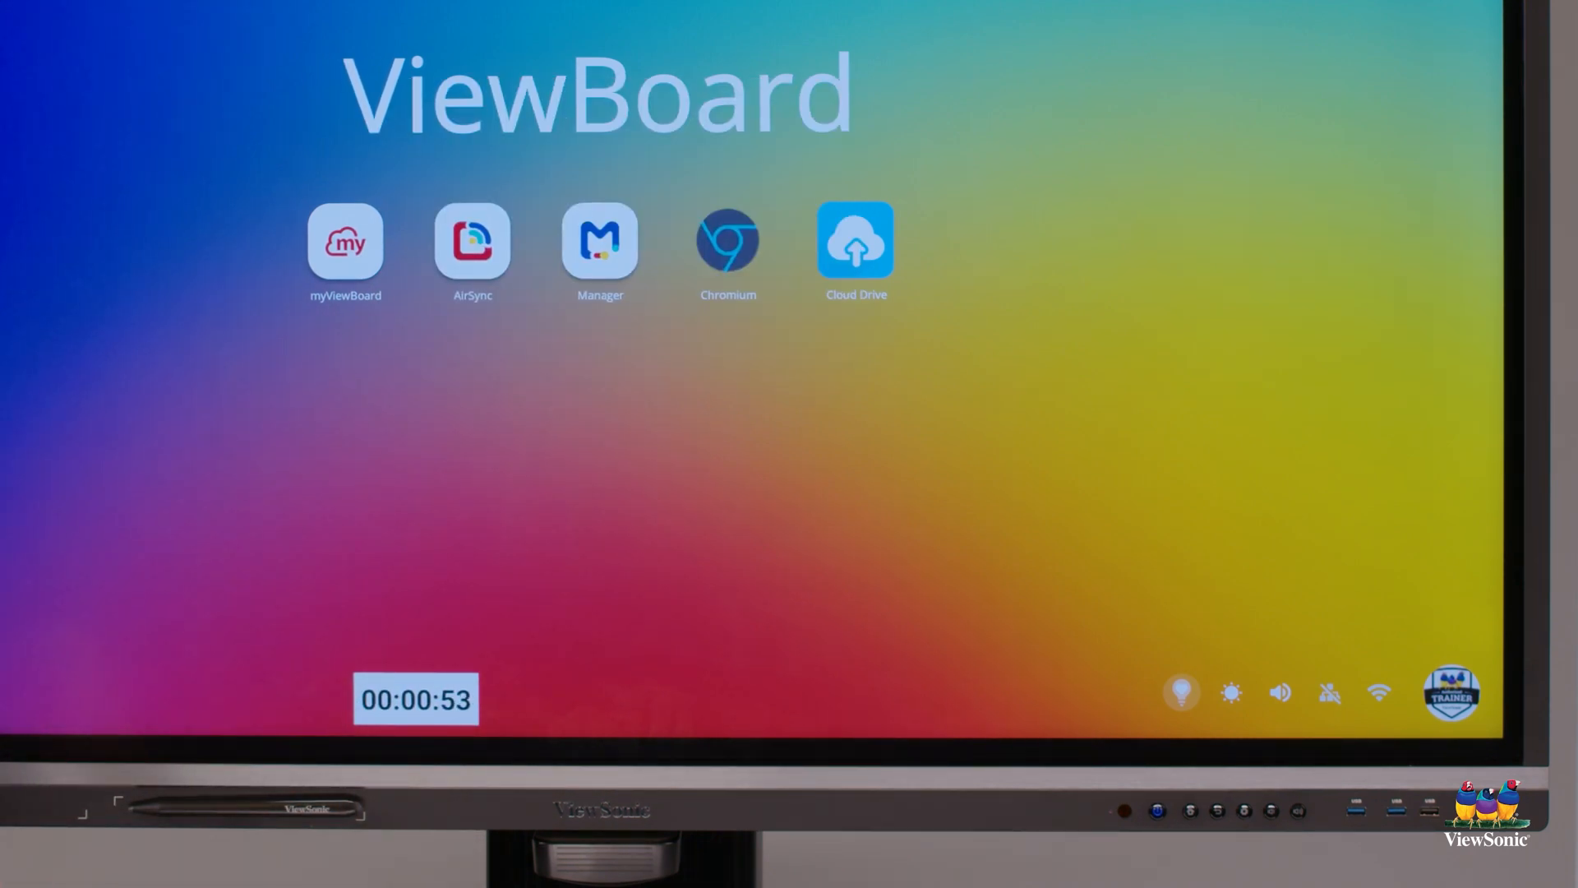
click(726, 242)
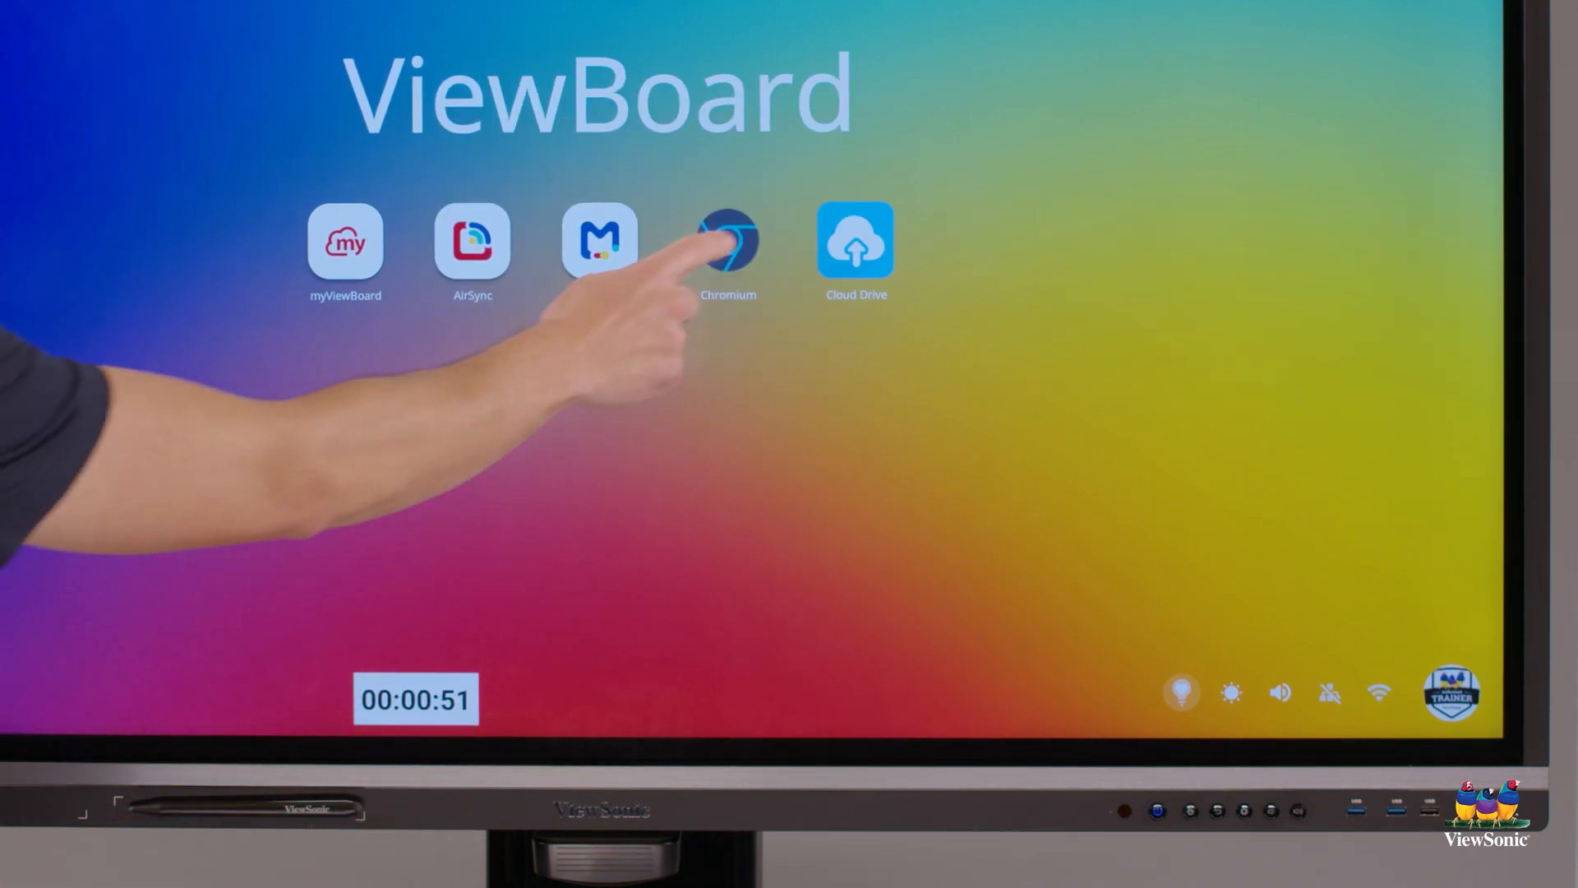
click(728, 241)
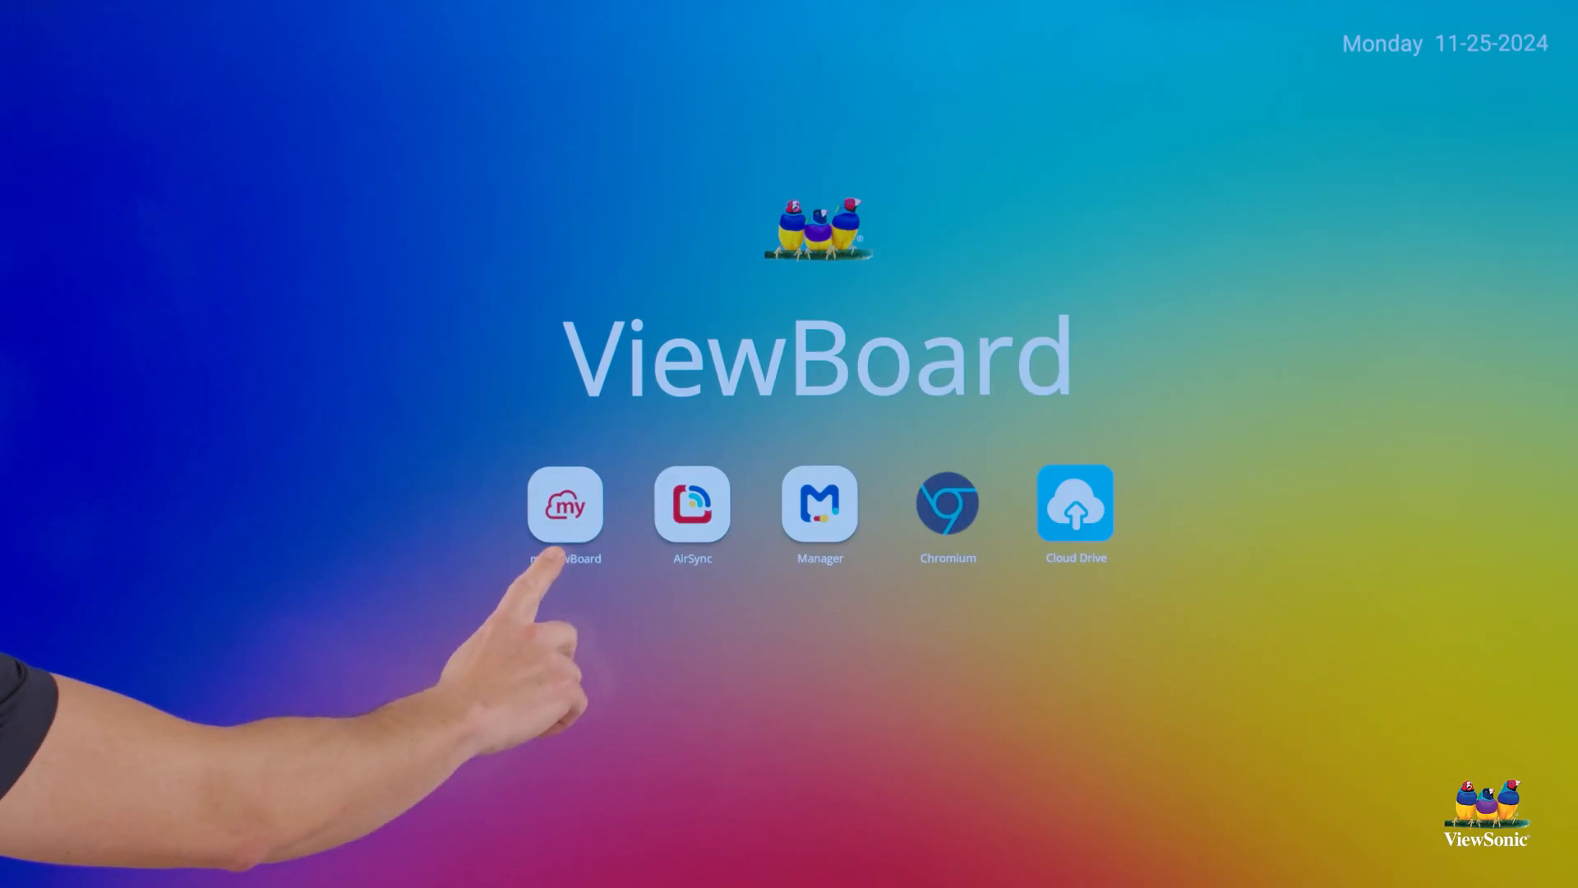
Step: Launch the myViewBoard whiteboard and draw blue and orange freehand strokes with a handwritten 'Pen' label
click(564, 505)
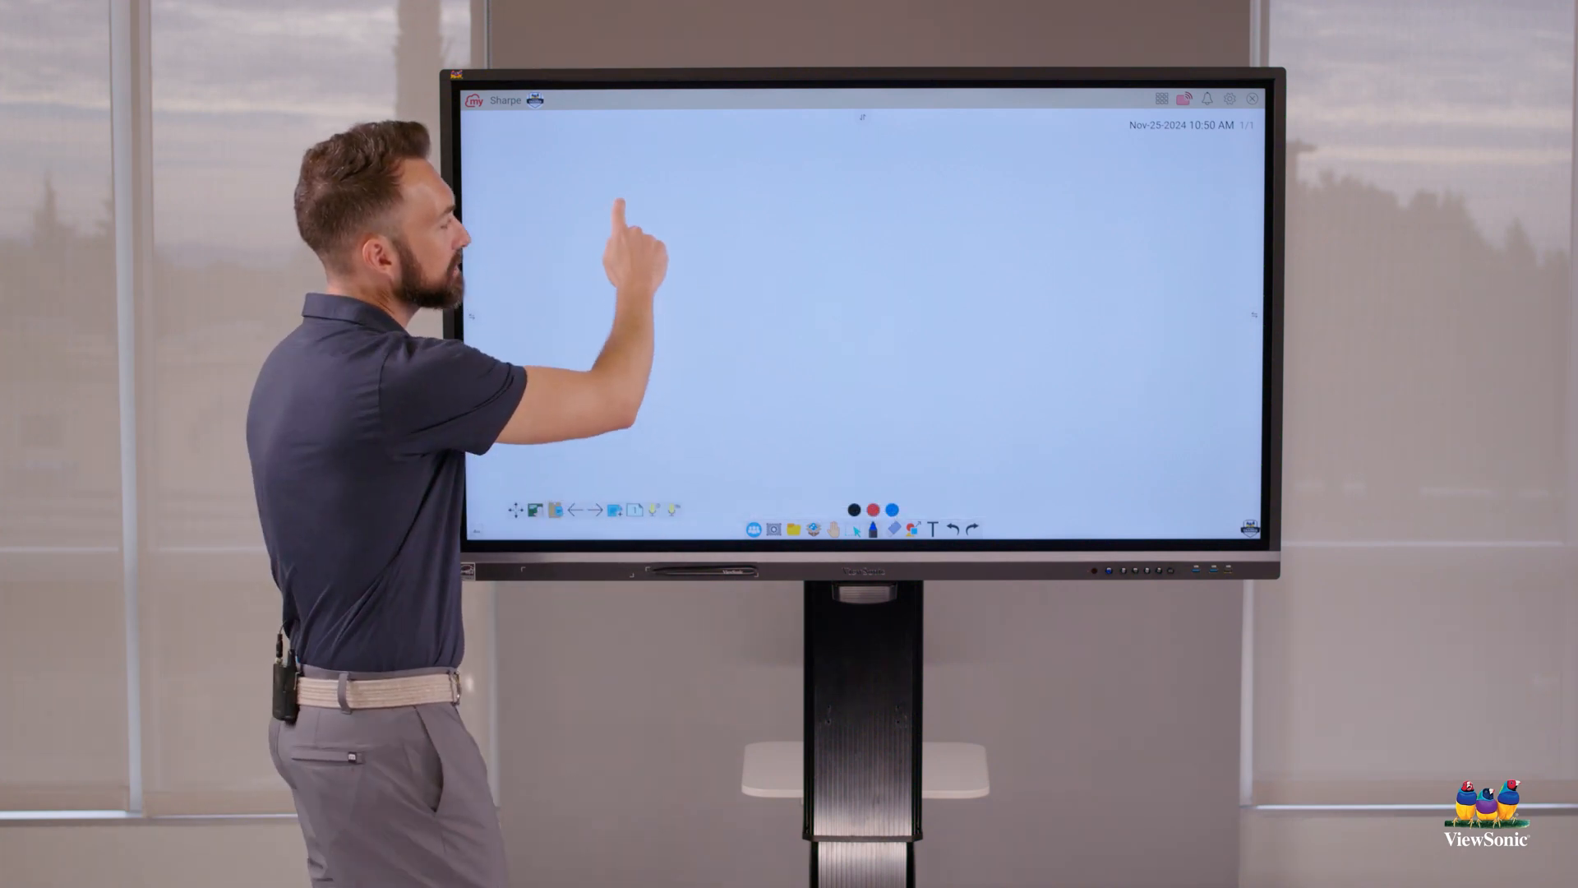
drag(621, 205, 947, 250)
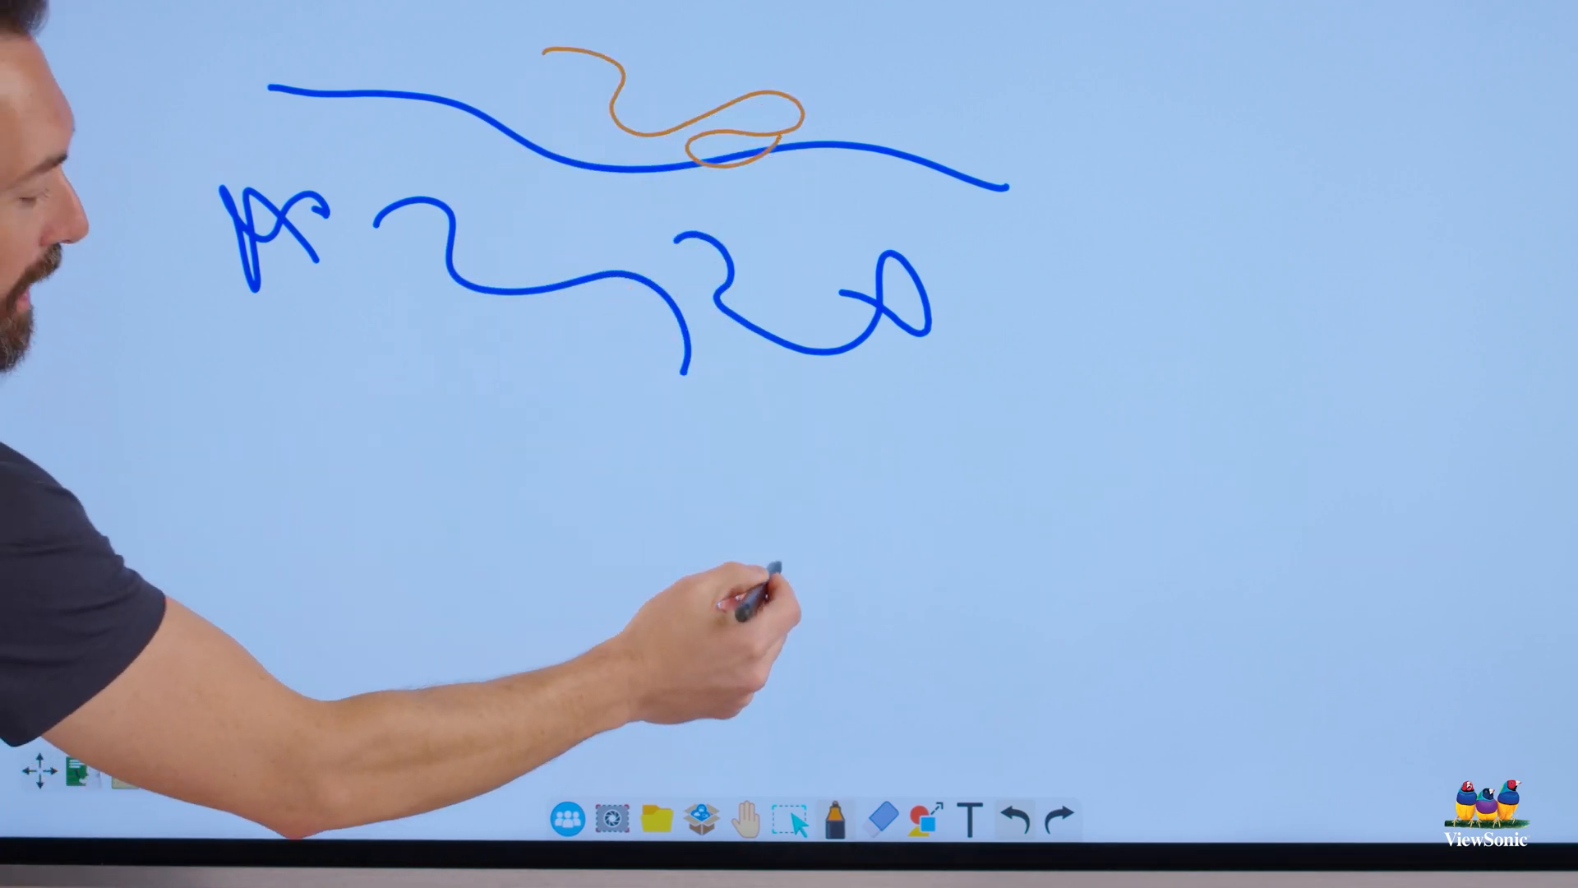
drag(779, 564, 815, 735)
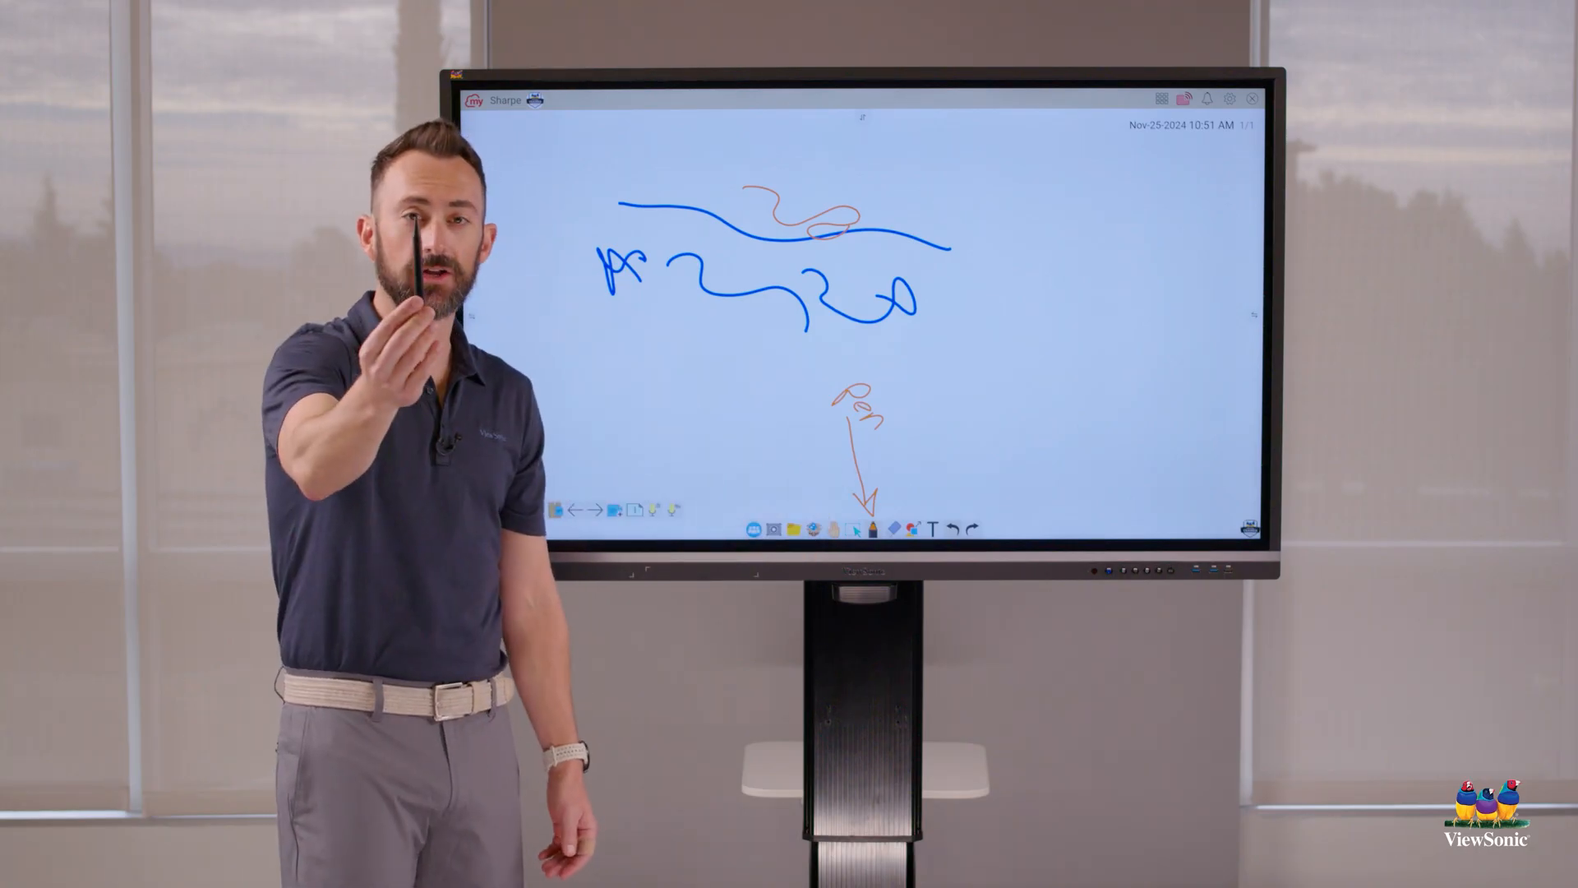
Step: Choose red in the Marker (Fine Tip) palette, draw a red squiggle below the blue strokes, then pick another colour
click(860, 528)
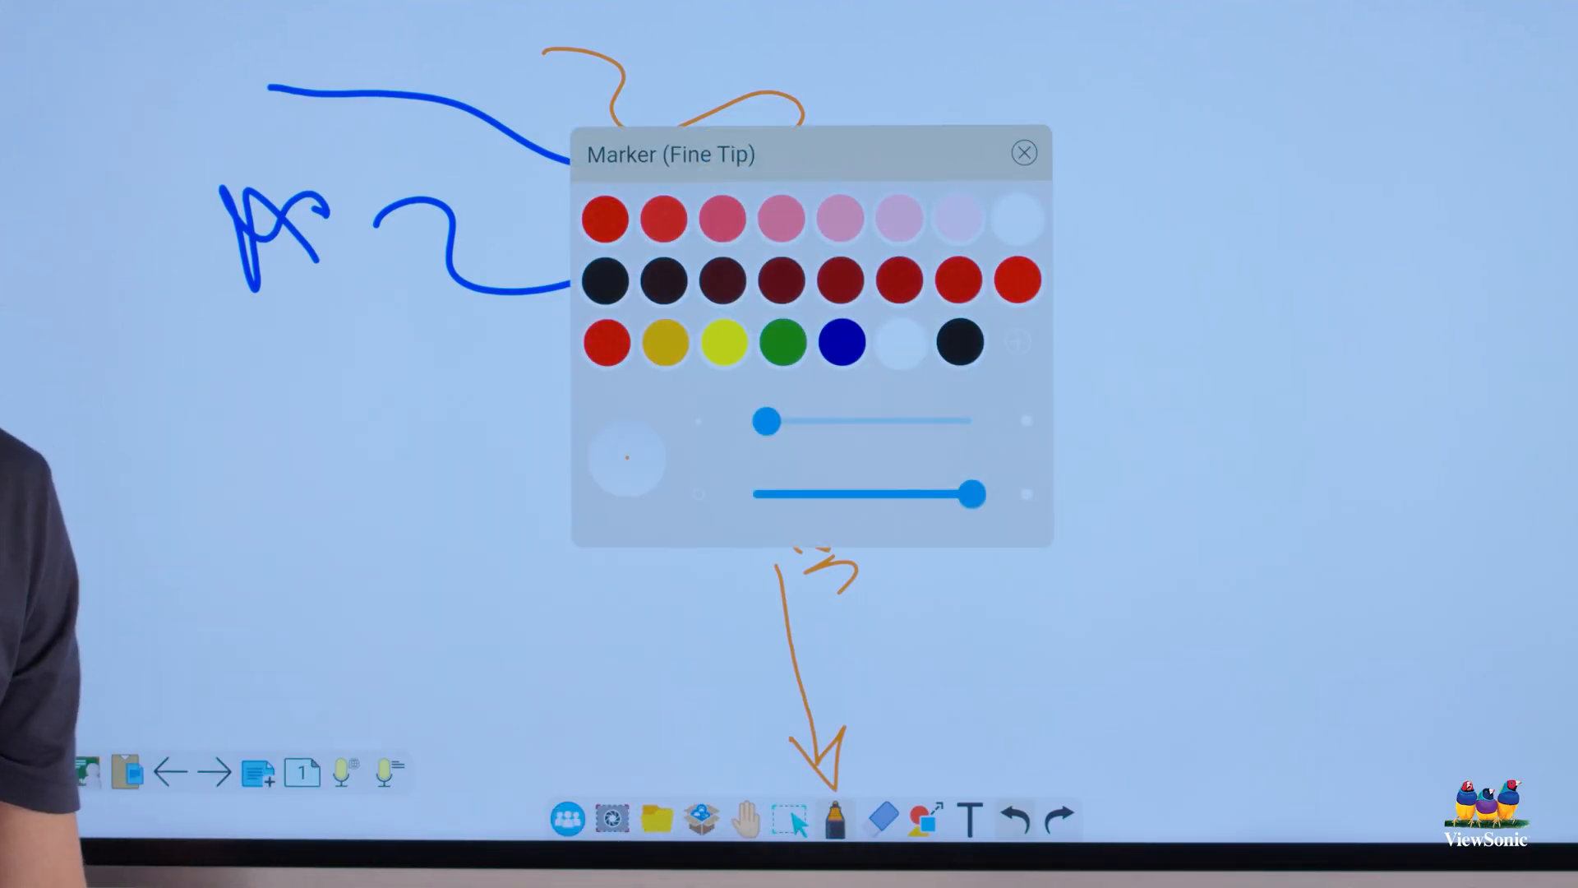
click(605, 342)
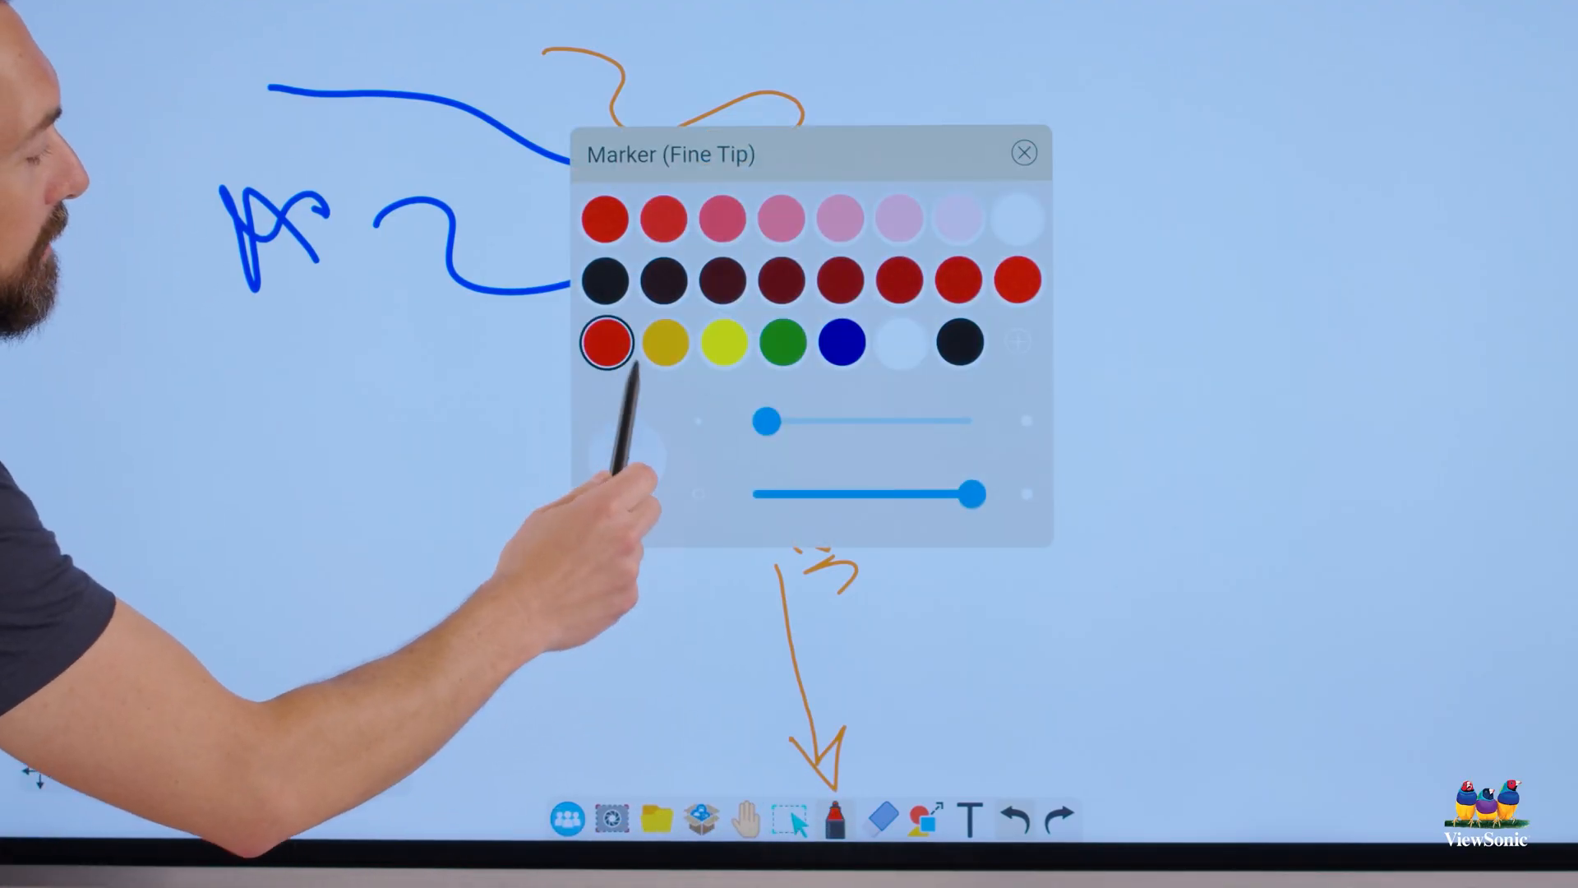
click(1024, 151)
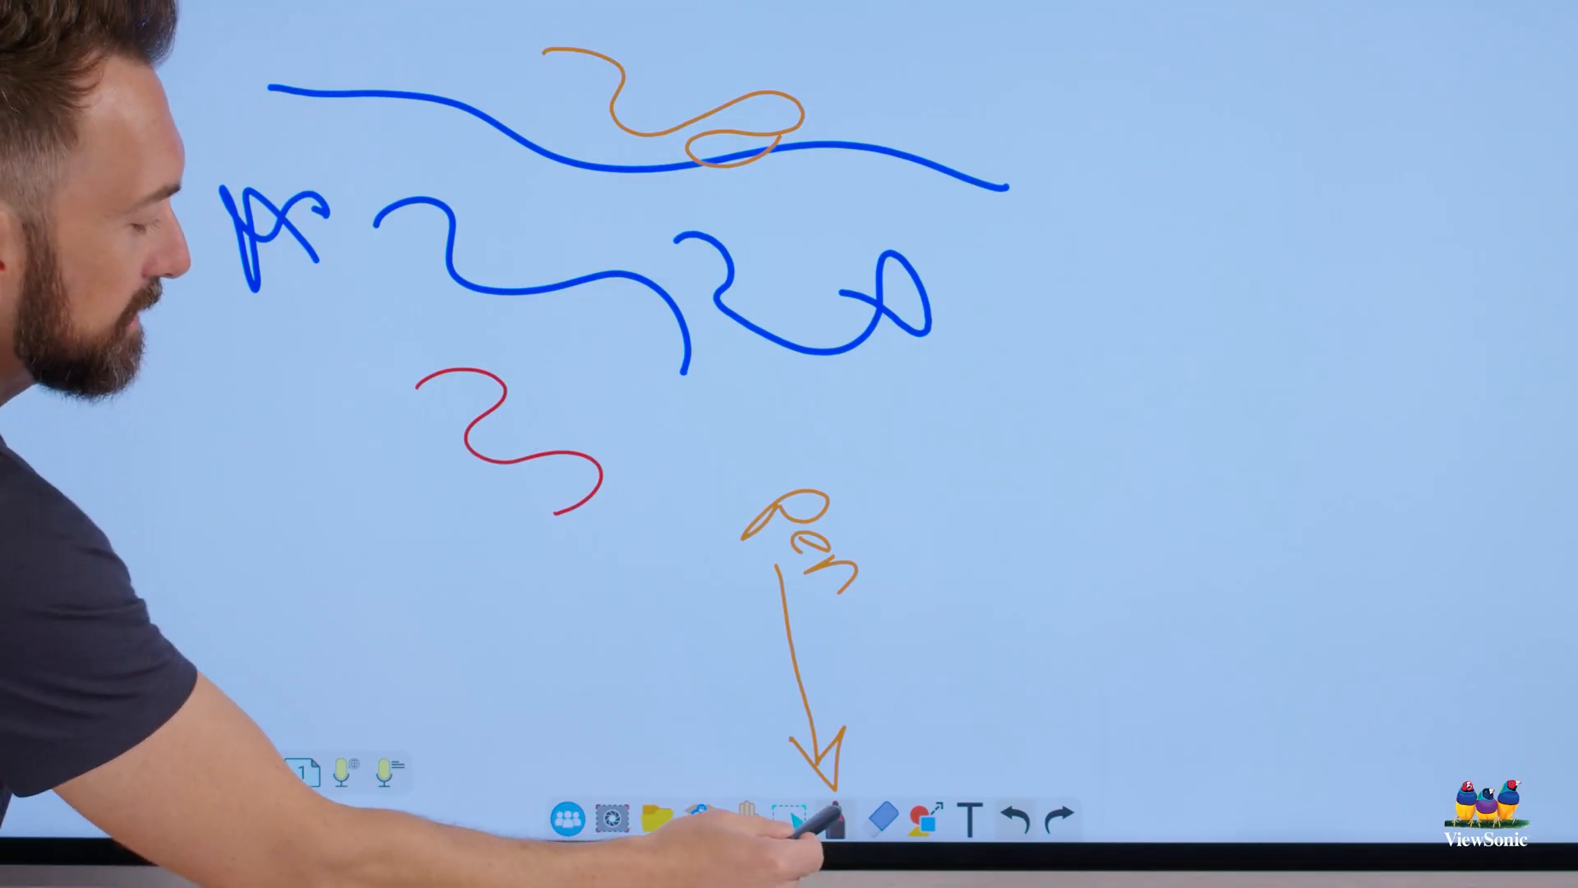
click(832, 818)
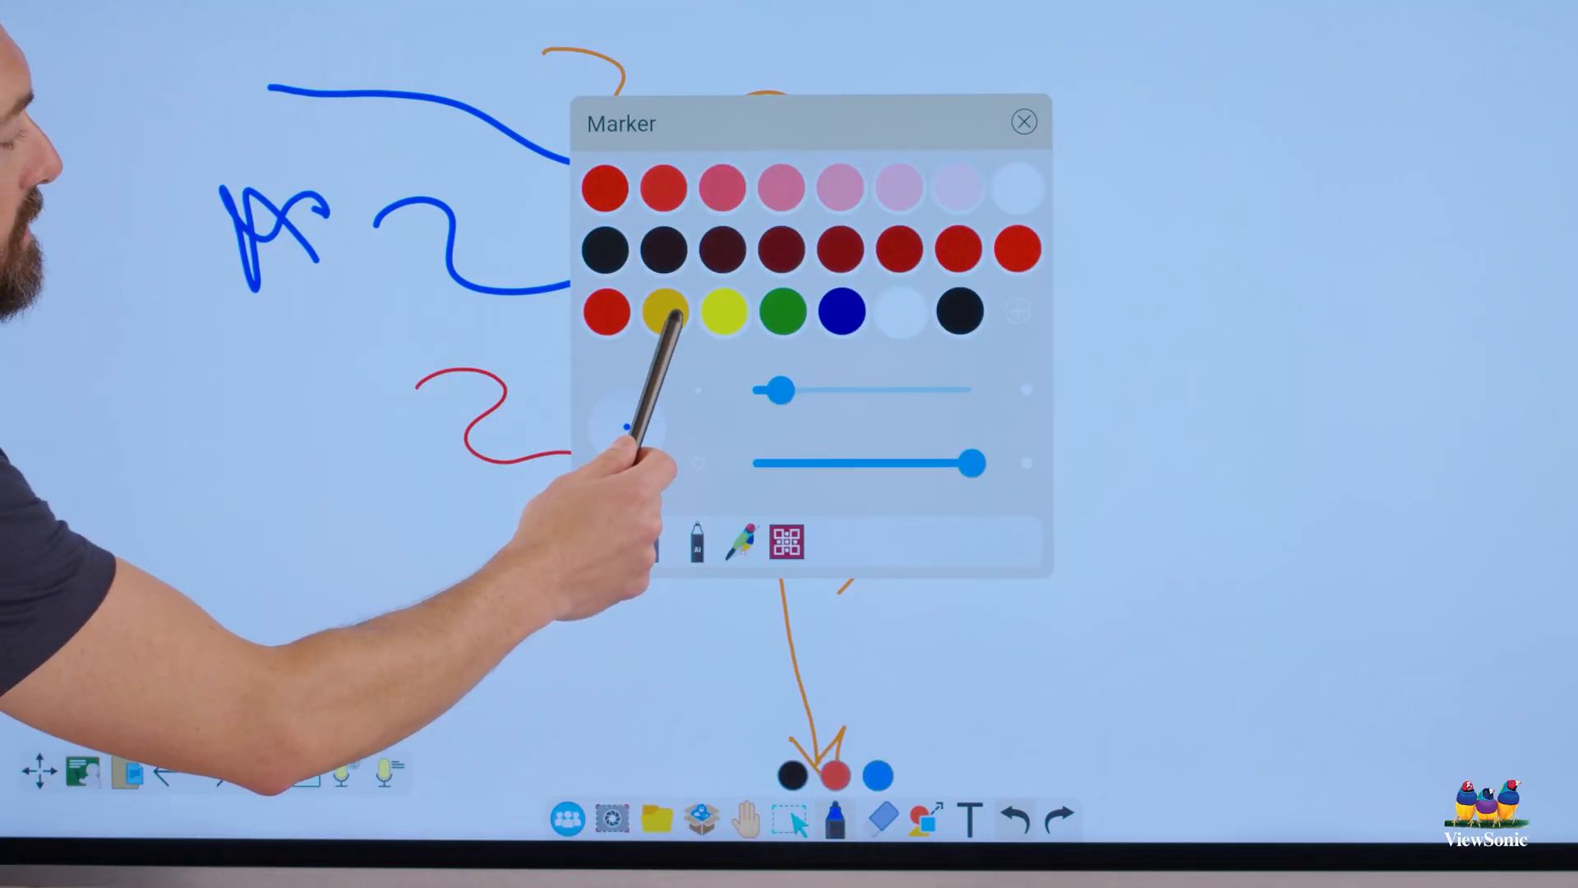
click(1024, 122)
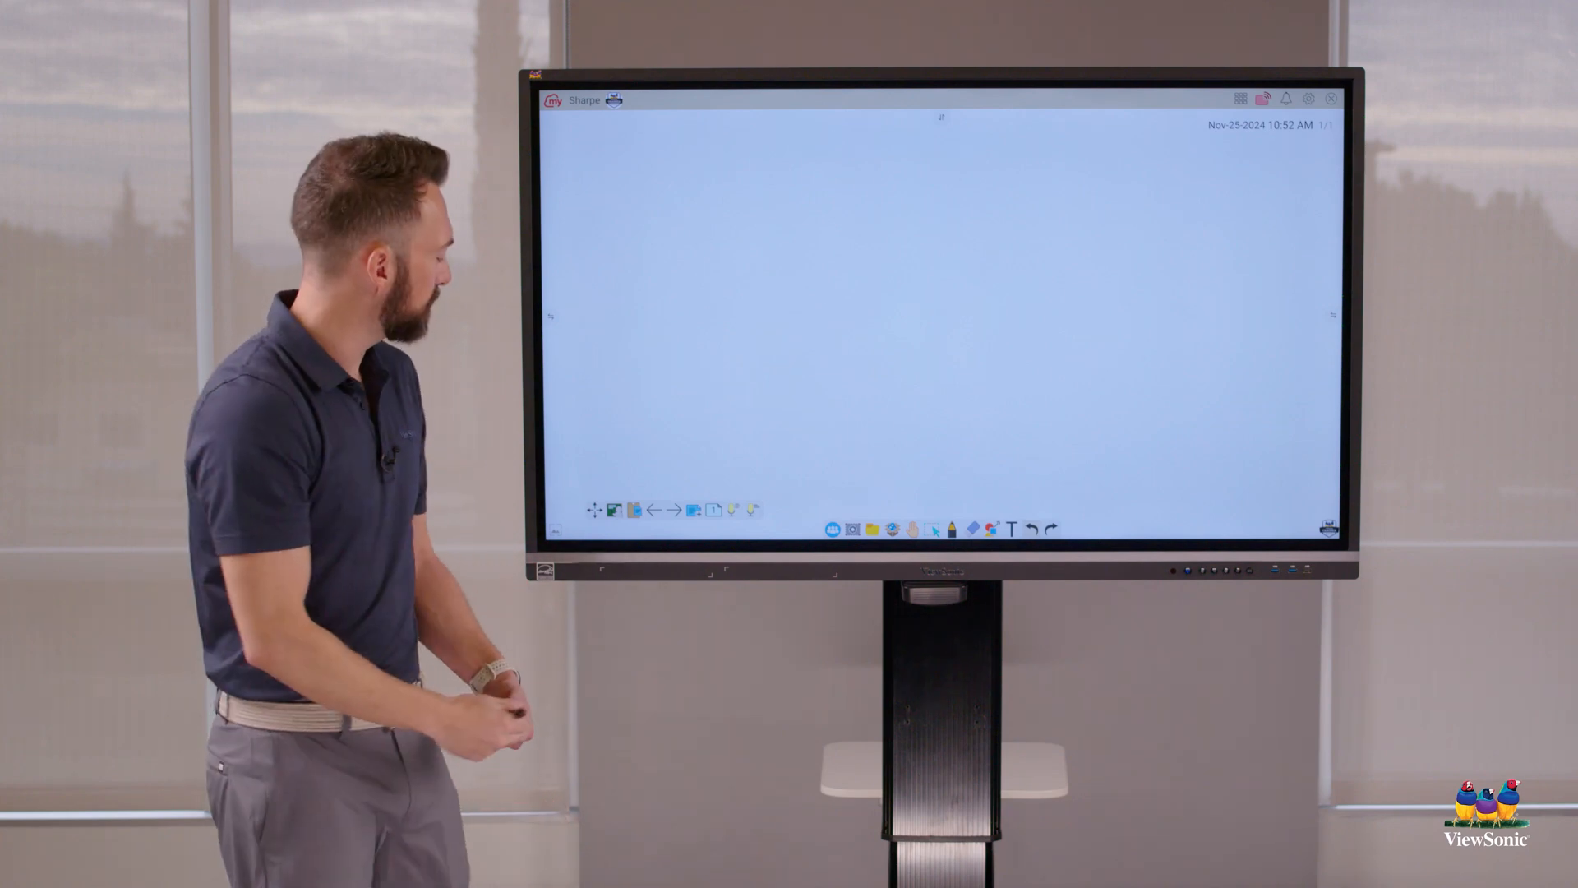
Step: Erase the remaining strokes so the whiteboard page is completely empty
drag(378, 705, 639, 317)
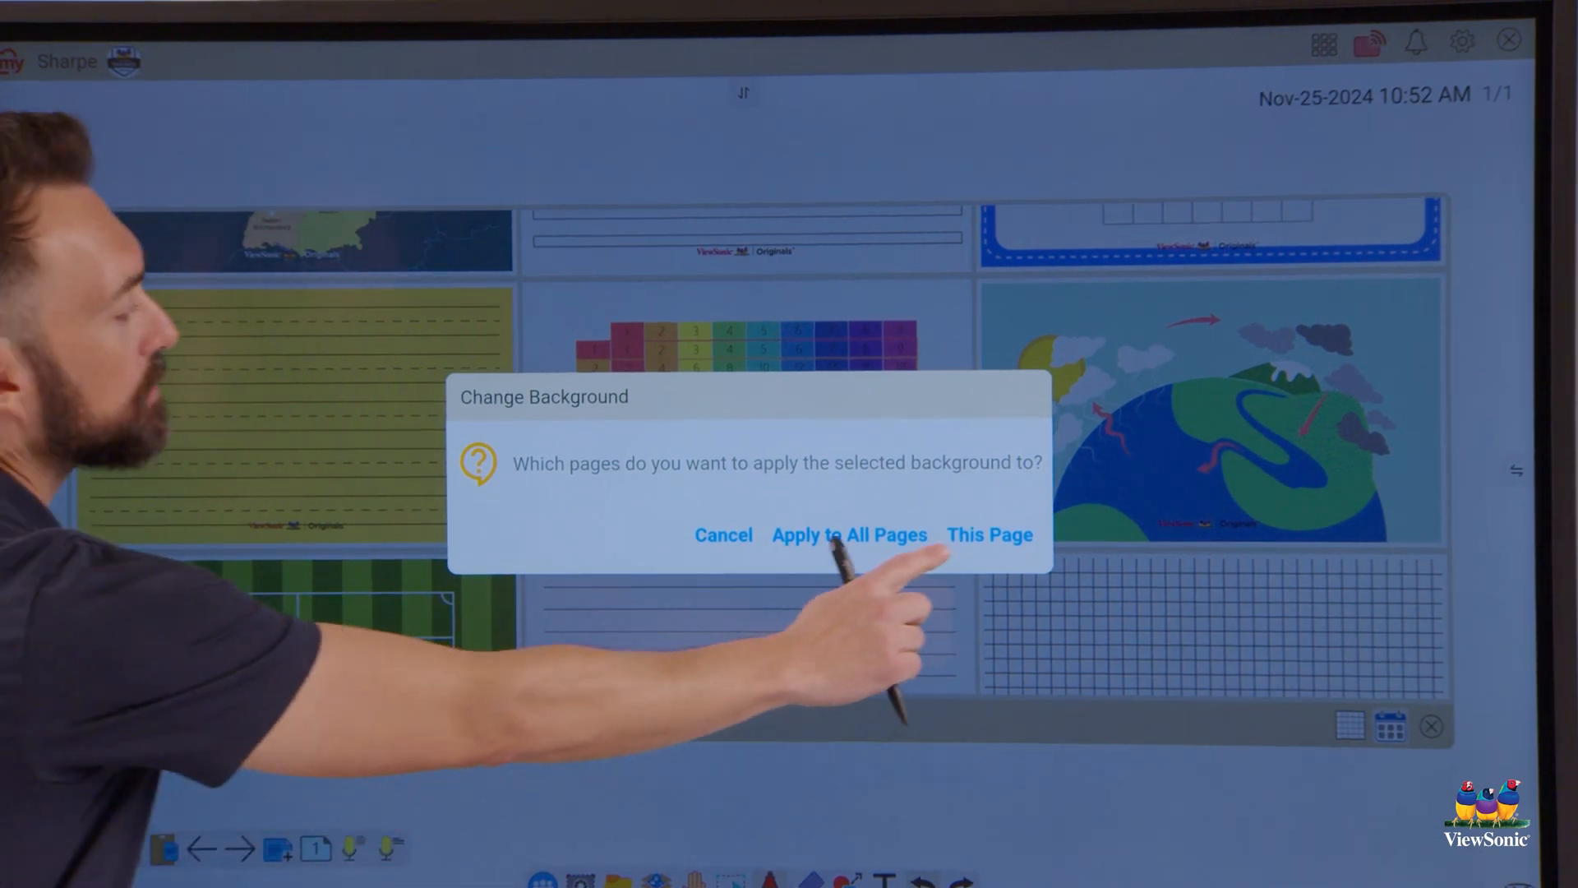
Step: Apply the yellow lined-paper background to this page only
click(848, 534)
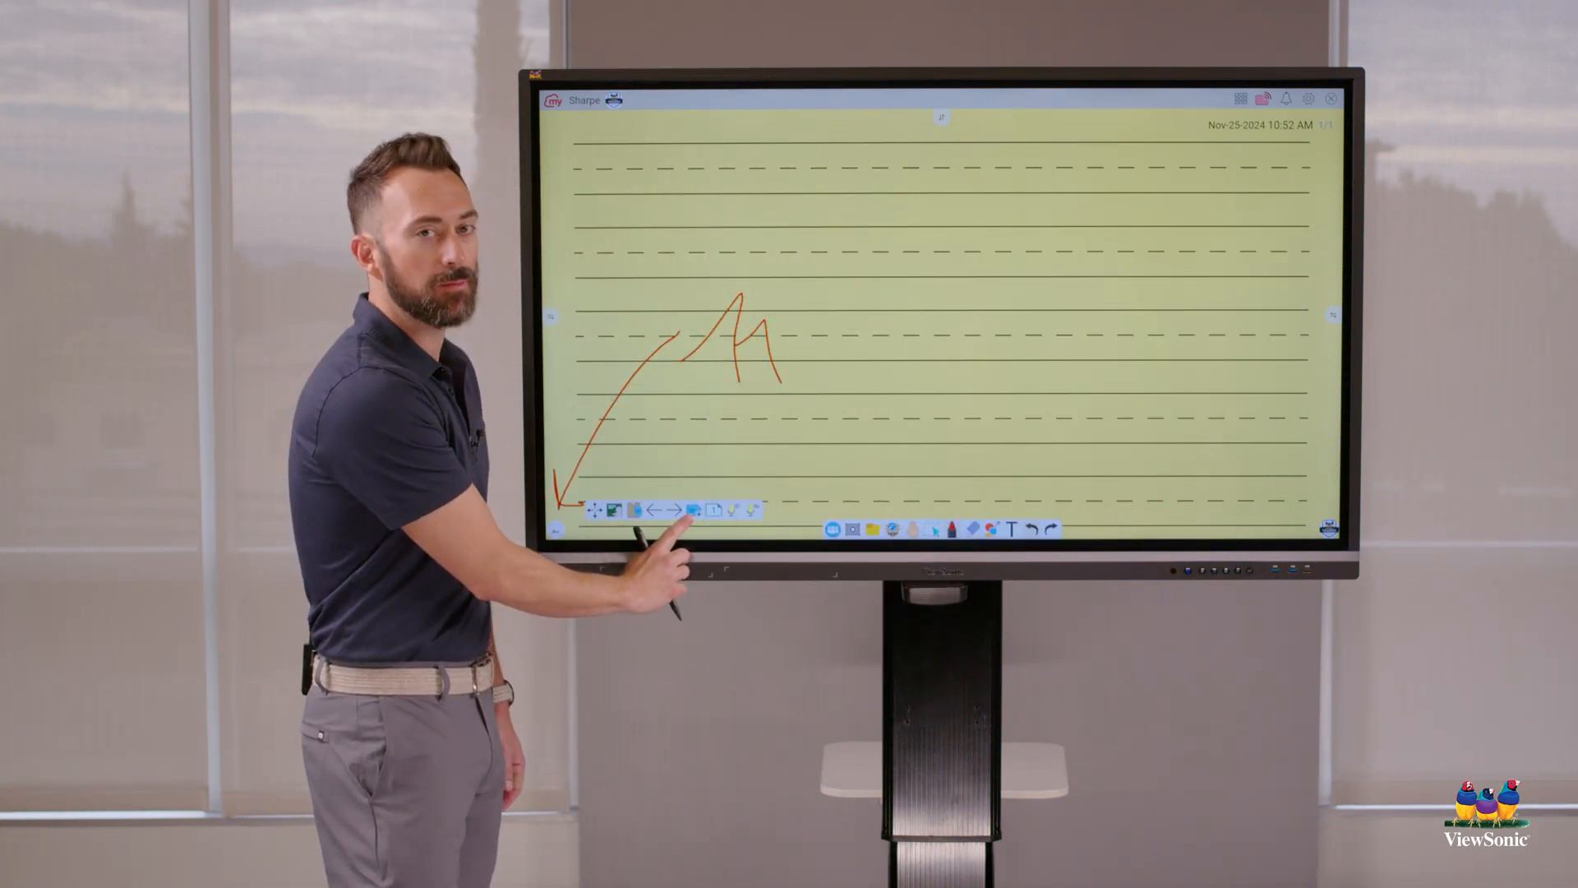
Step: Add a second blank page from the bottom-left toolbar
click(692, 509)
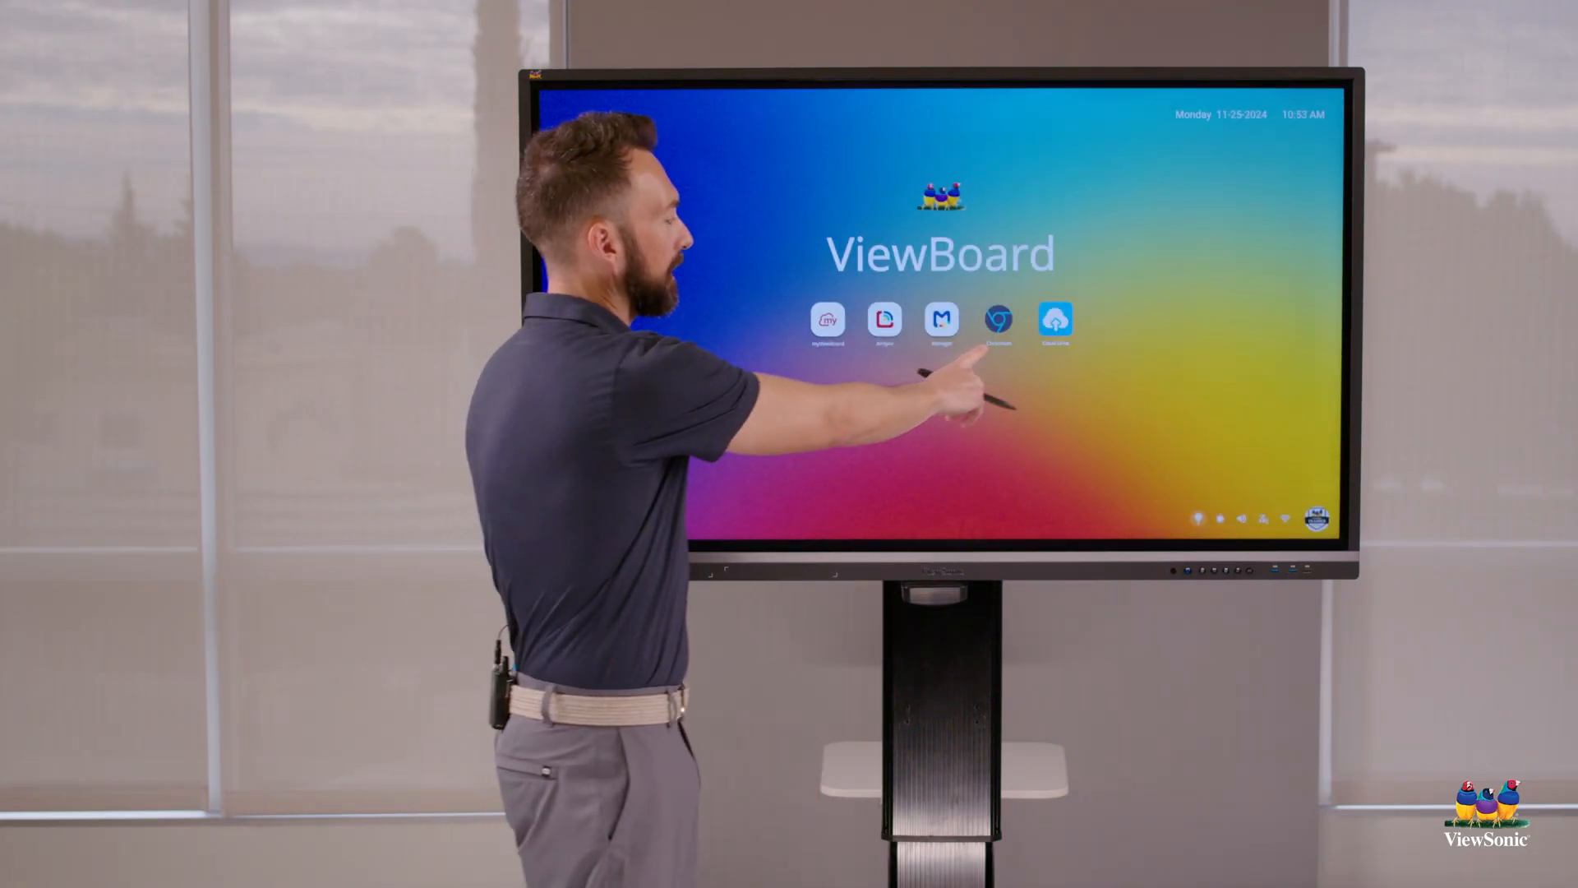
Step: Show the recent-apps switcher and return to the myViewBoard whiteboard's page two
click(998, 324)
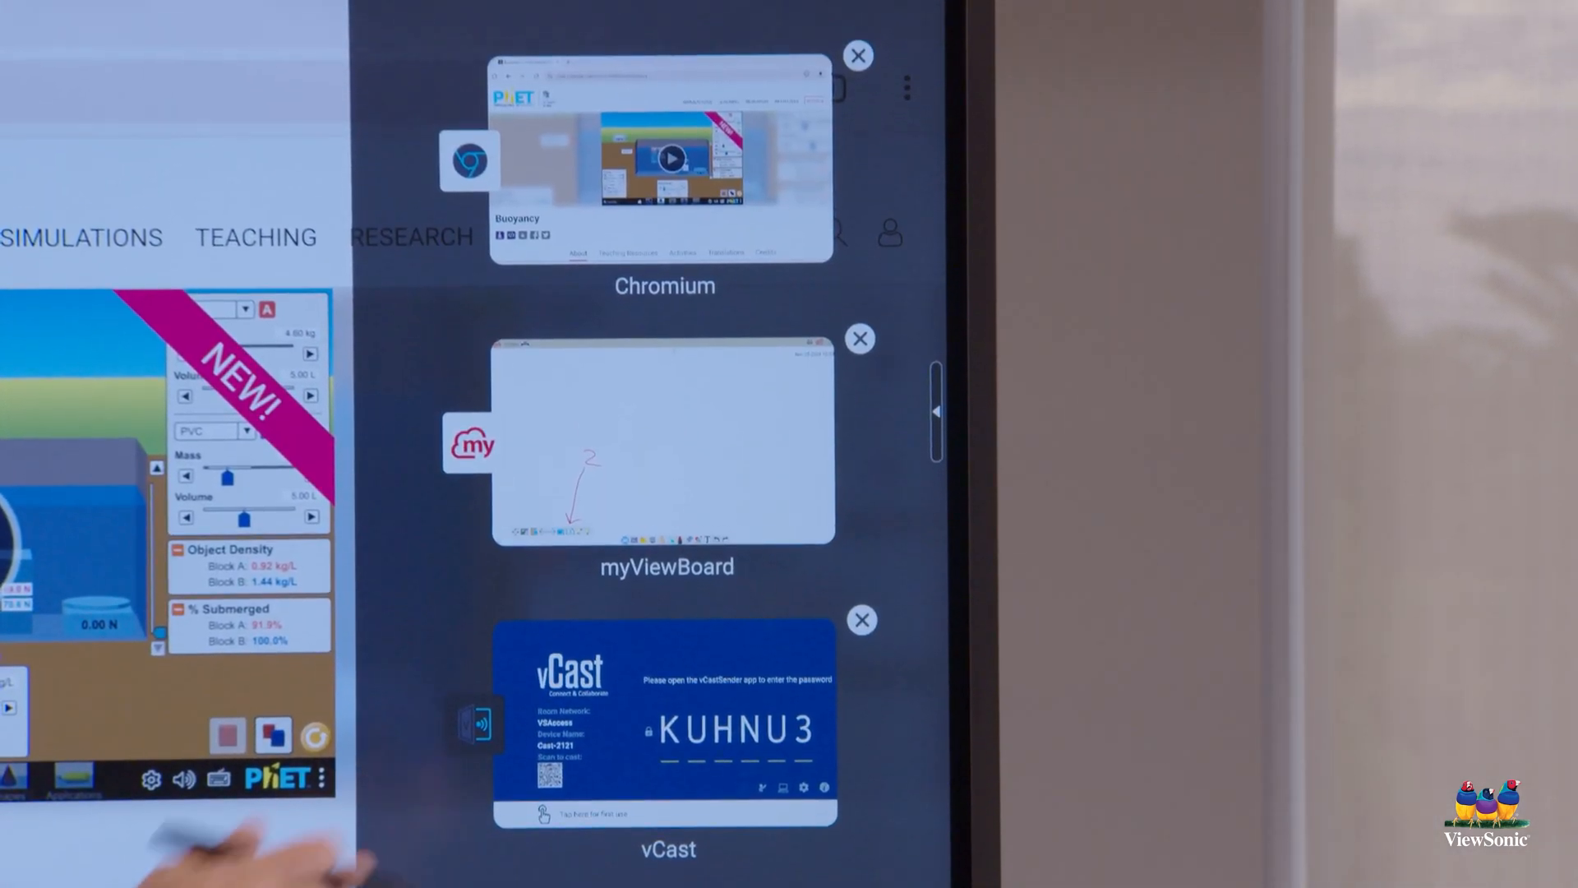
click(664, 442)
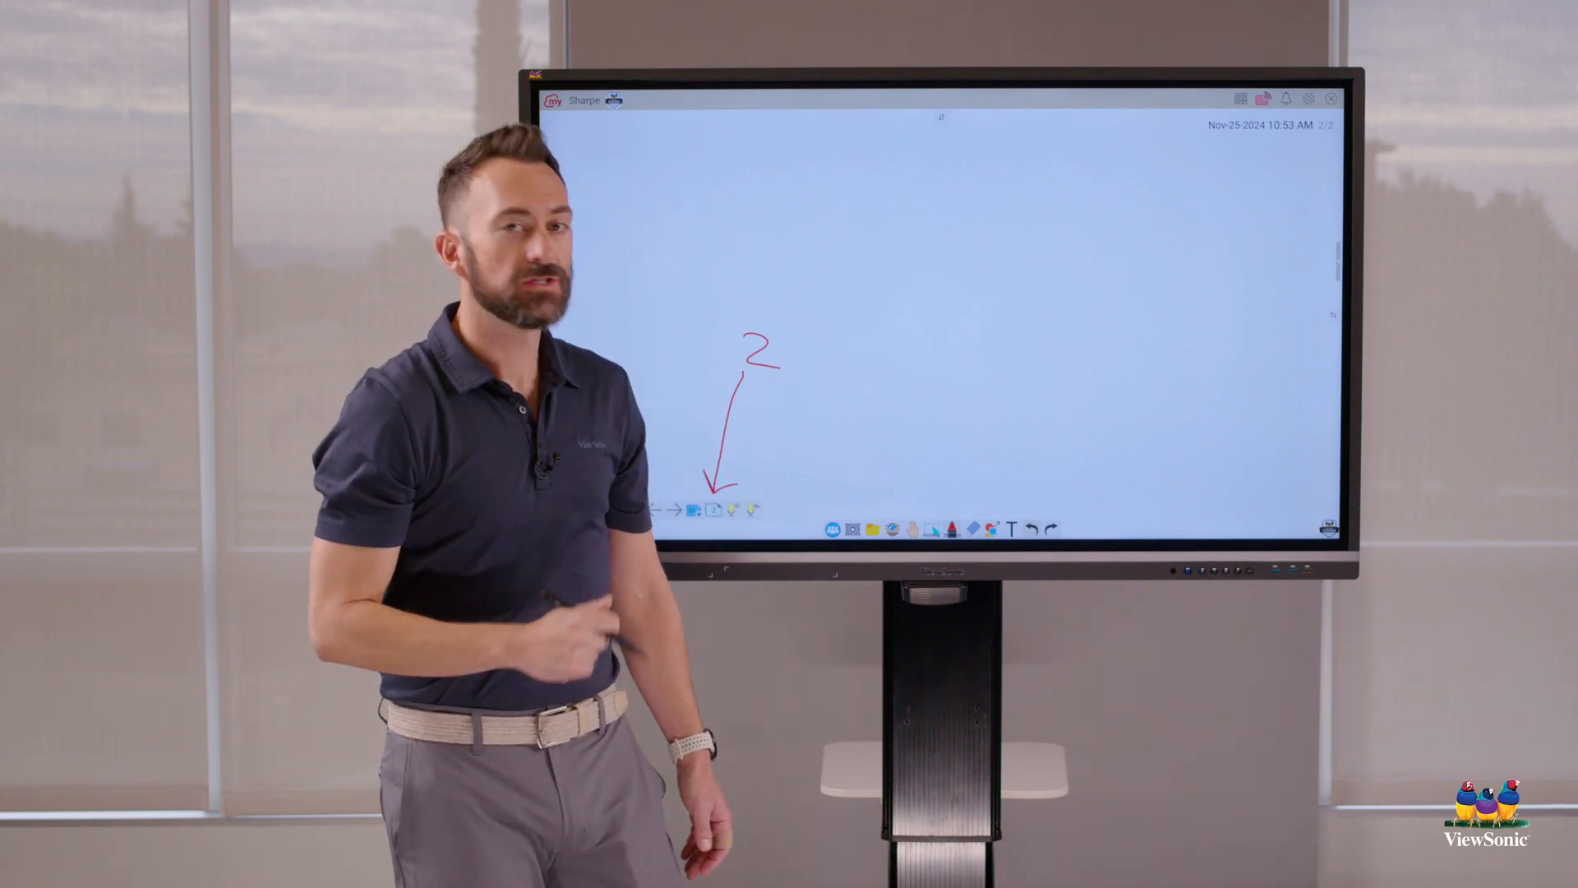